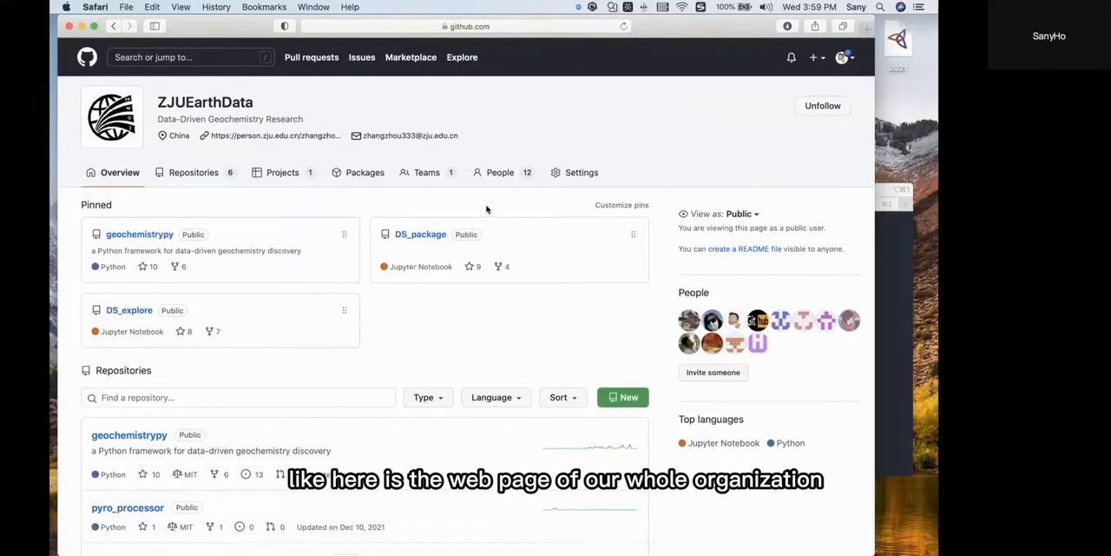
mouse_move(139, 243)
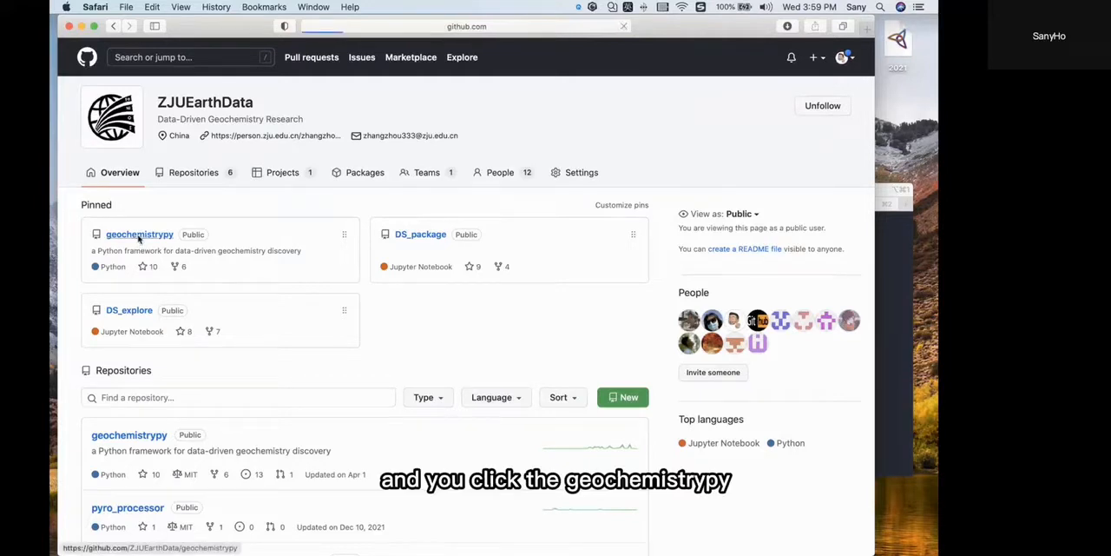
Step: Open the pinned geochemistrypy repository from the ZJUEarthData organization page
click(139, 235)
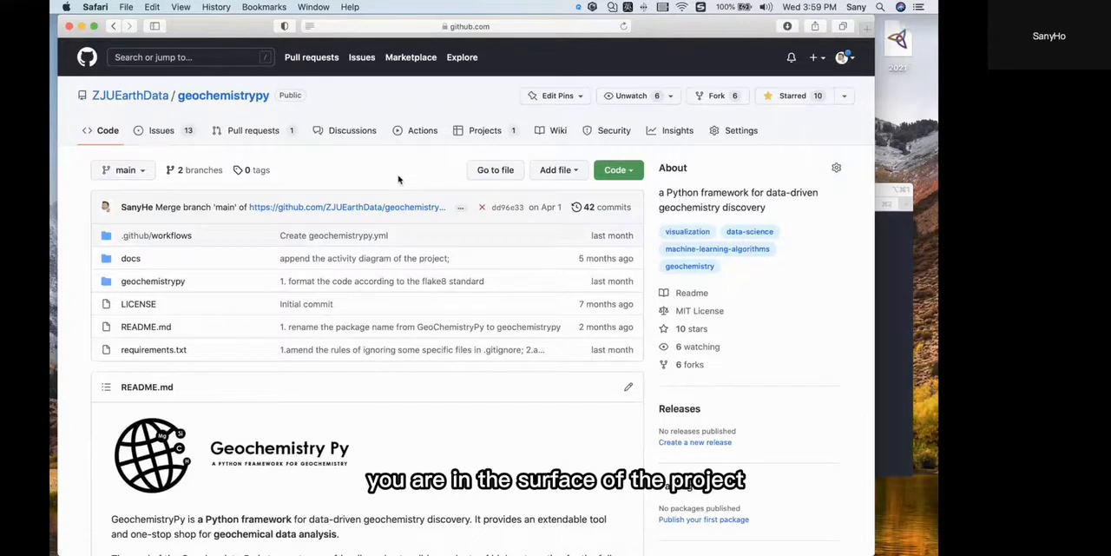
mouse_move(484, 153)
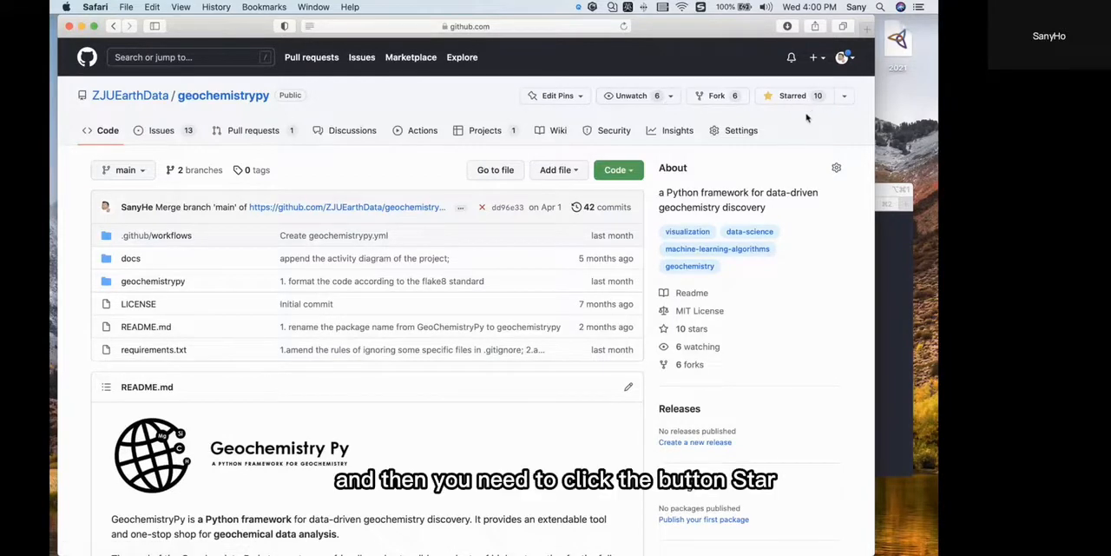
mouse_move(799, 108)
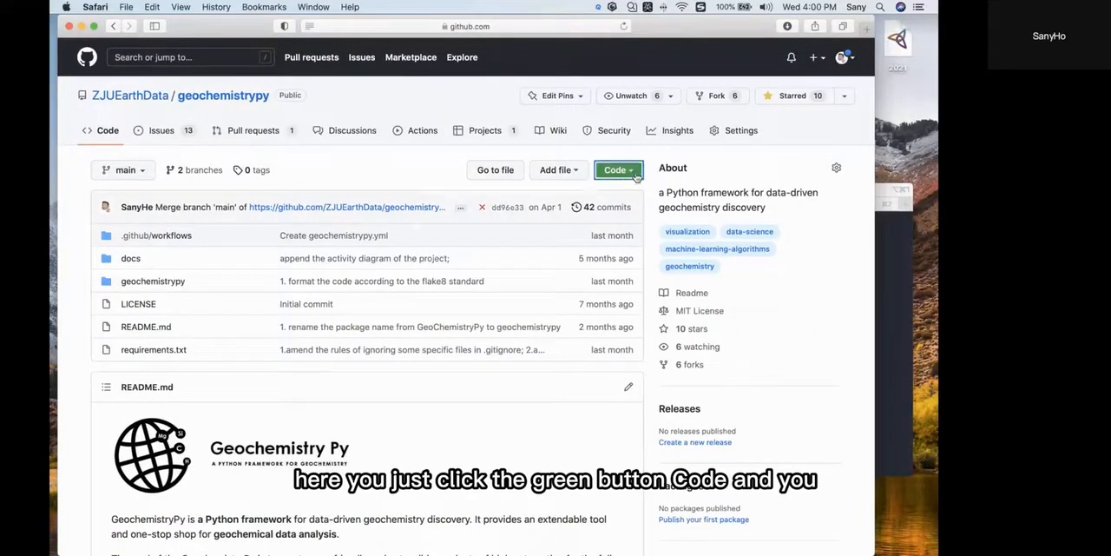
Step: Download the repository as a ZIP via the Code menu and save it to the Desktop
click(618, 171)
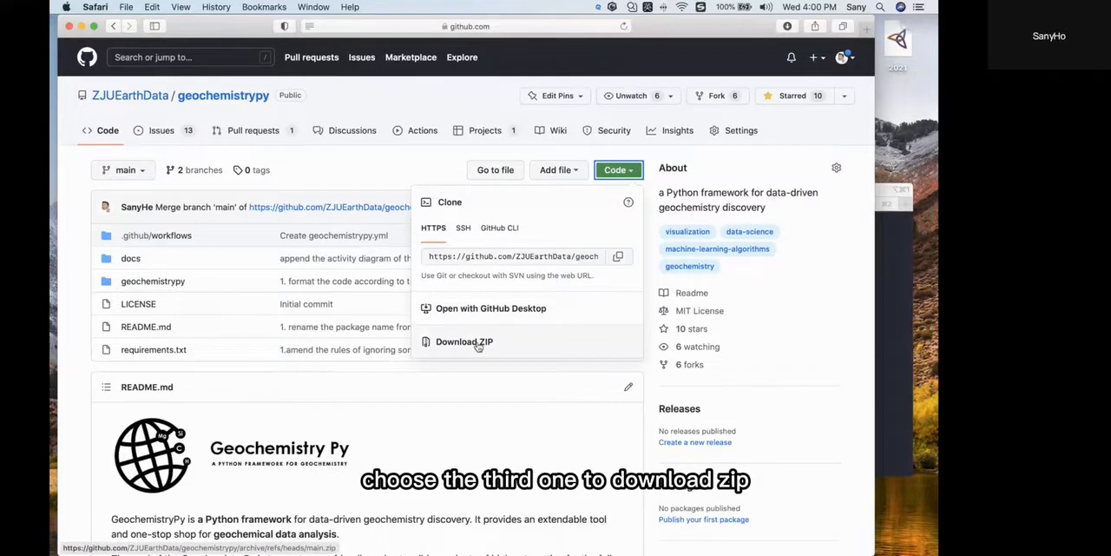
click(464, 341)
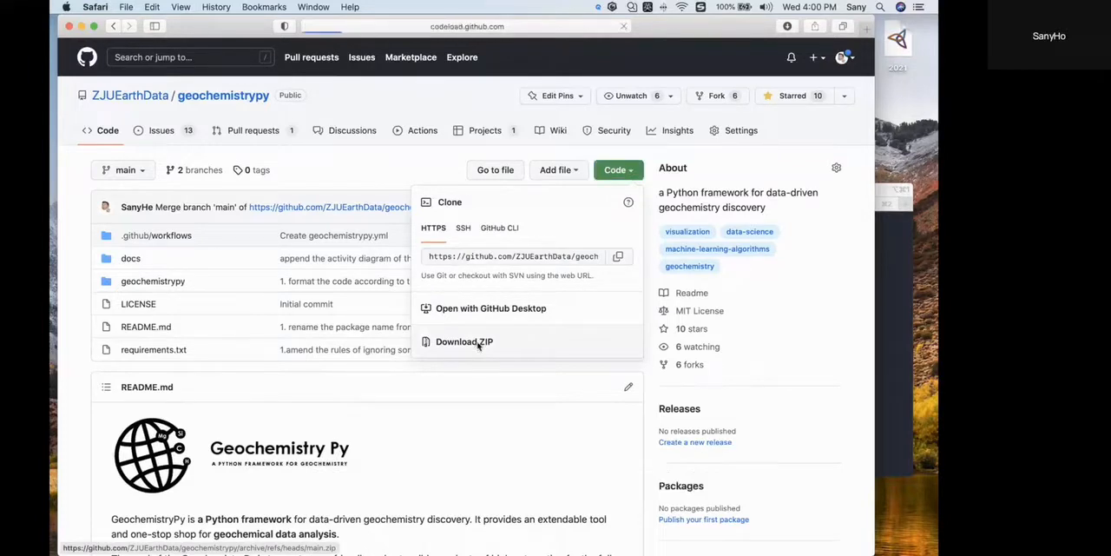
click(464, 340)
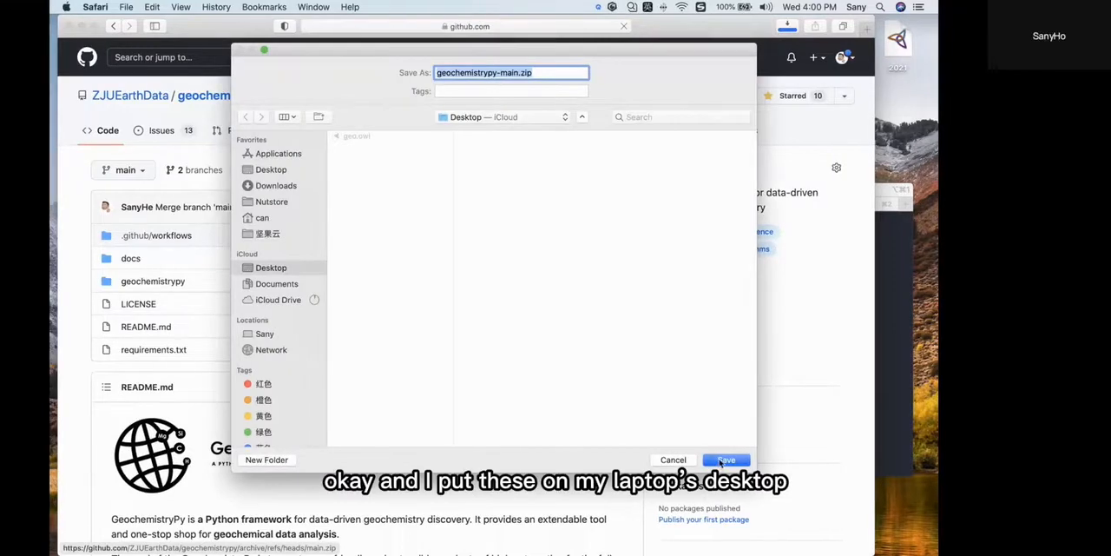
click(726, 459)
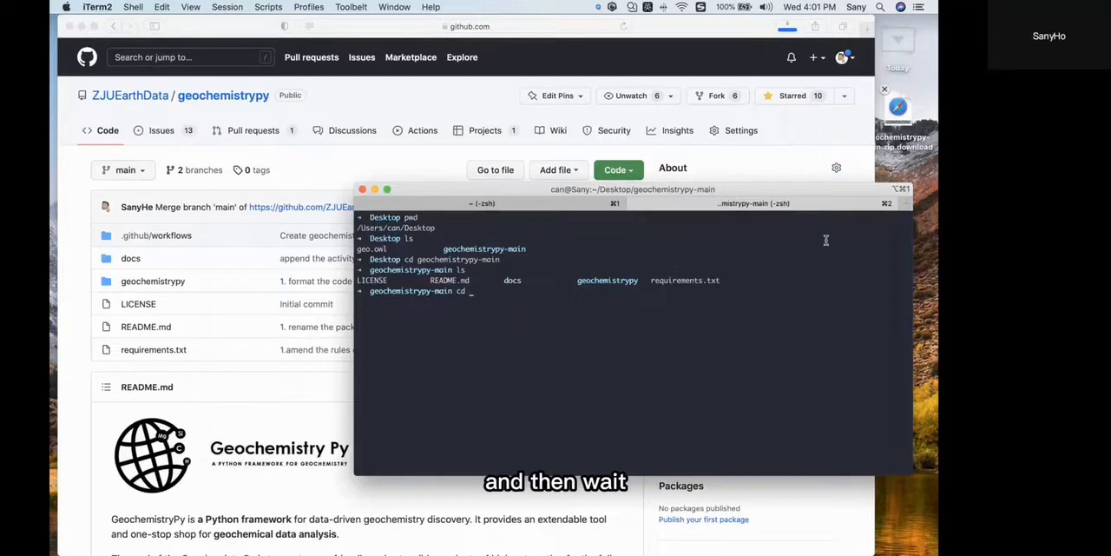
Step: Clear the terminal, cd to Desktop, then cd into geochemistrypy-main/ and list its files
text(clear)
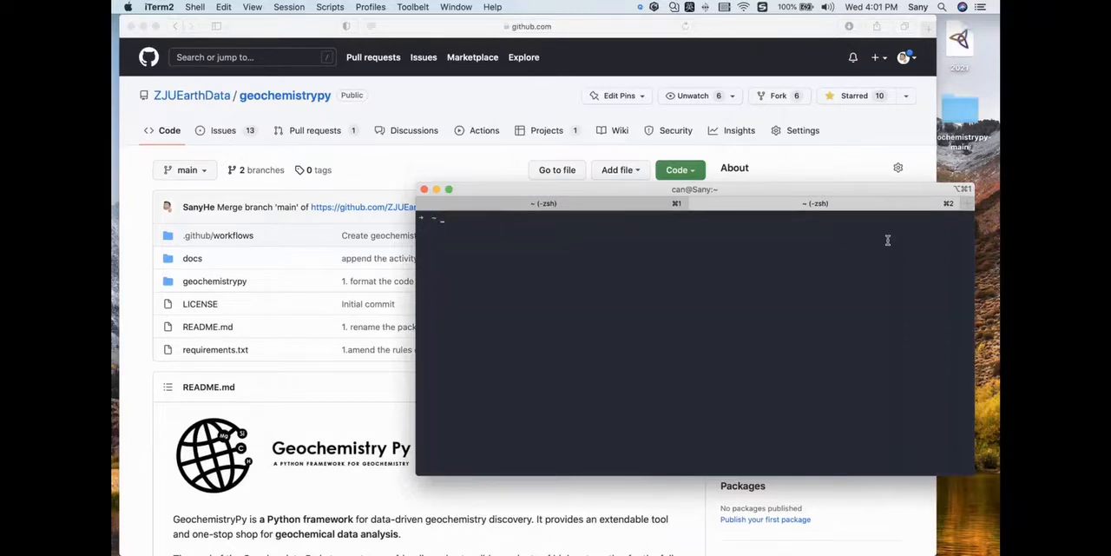
mouse_move(812, 239)
text(pwd)
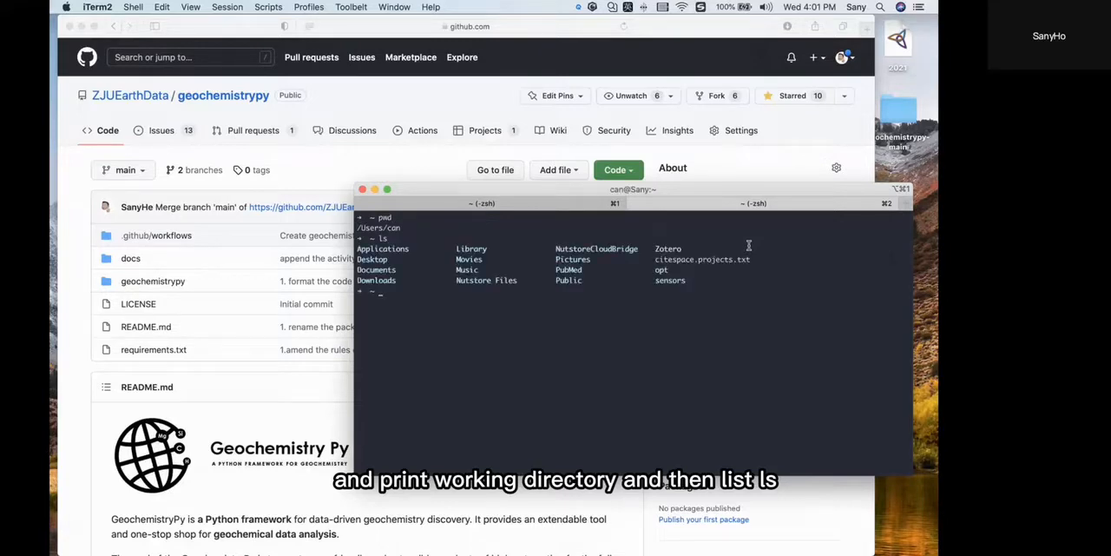
text(cd)
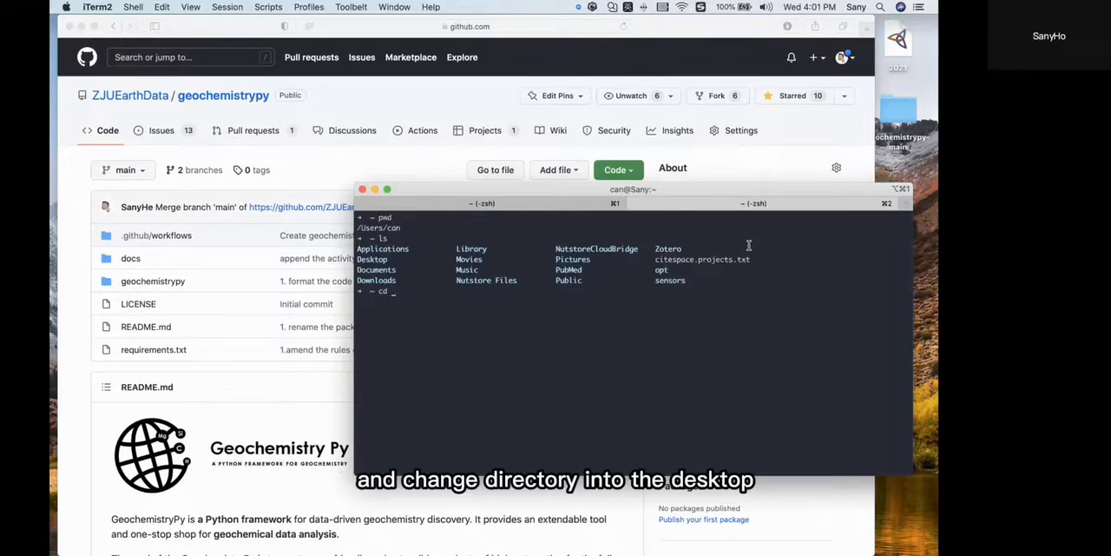
text(Desktop)
text(ls)
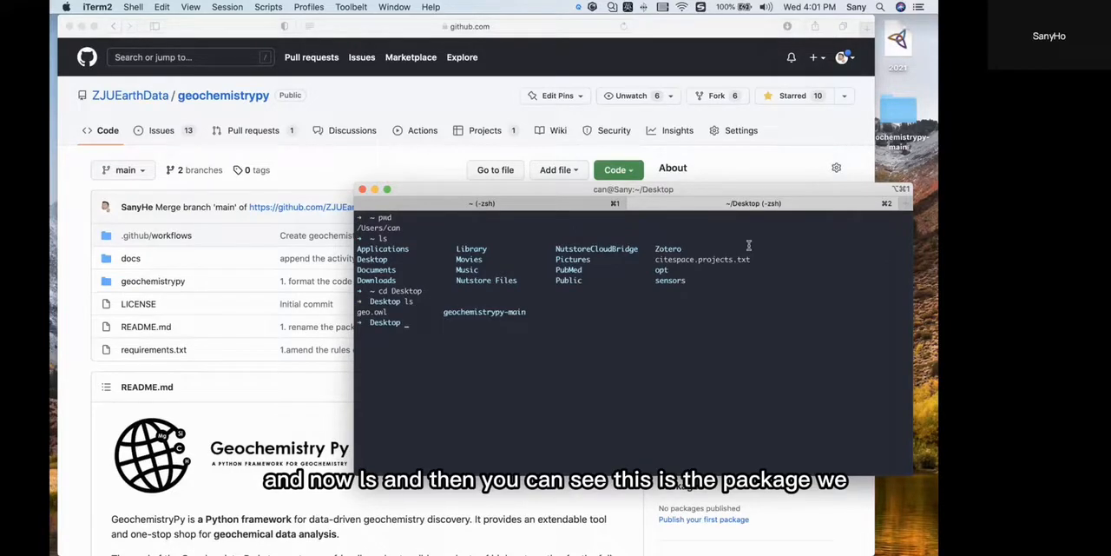
double_click(484, 313)
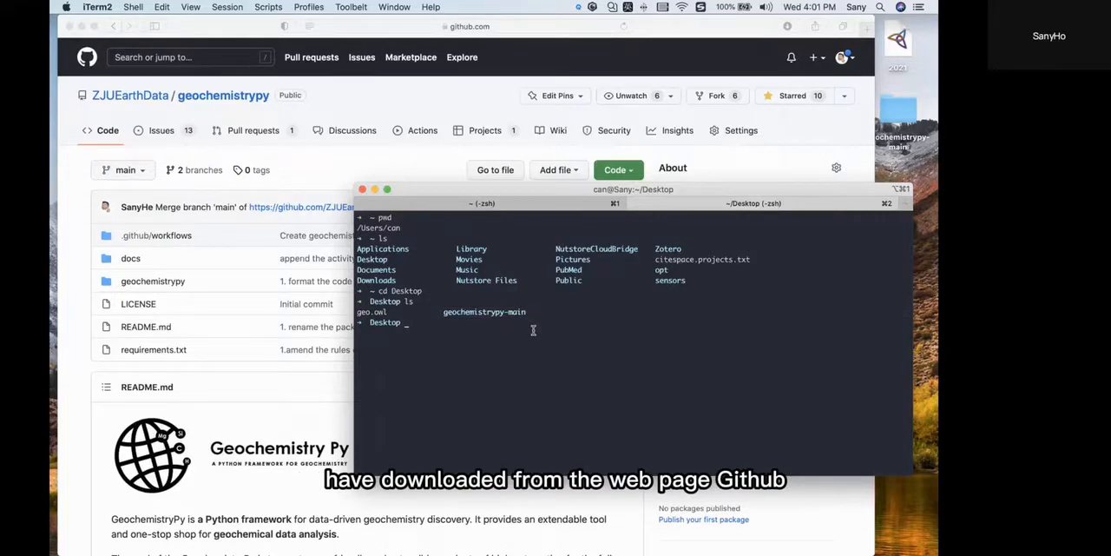
text(cd)
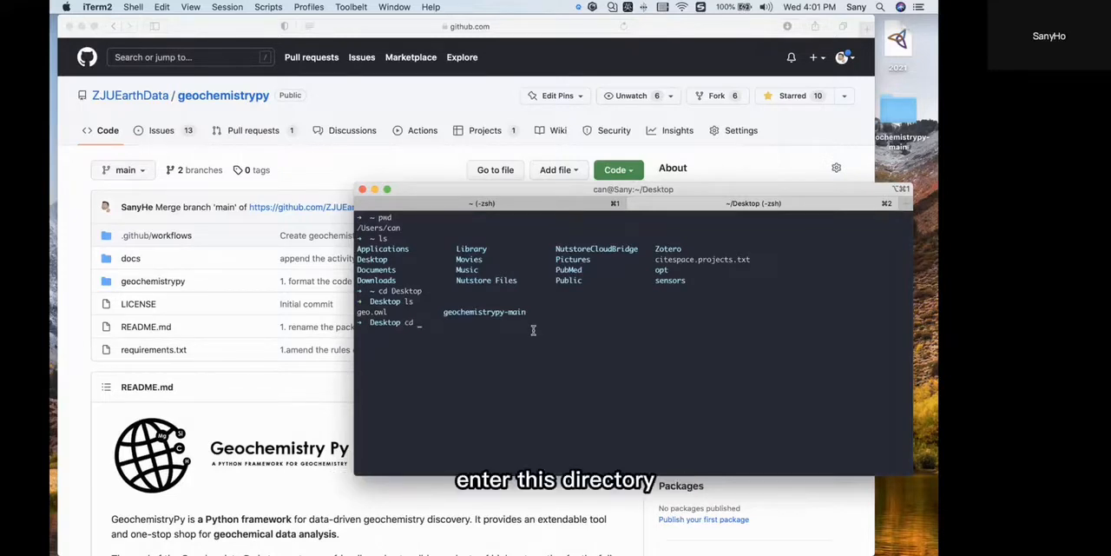
text(geochemistrypy-main/)
text(ls)
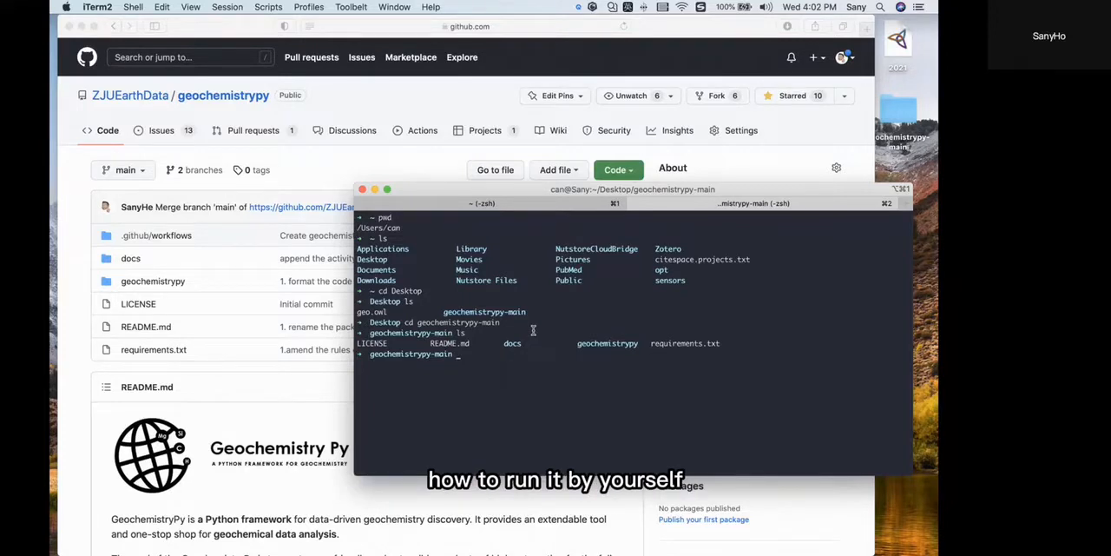
mouse_move(413, 154)
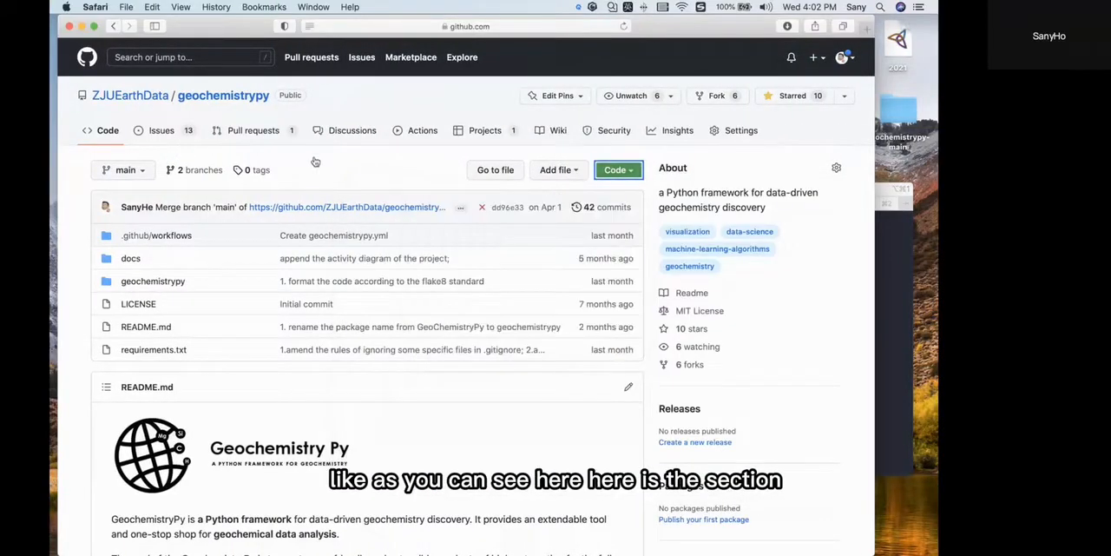
mouse_move(161, 130)
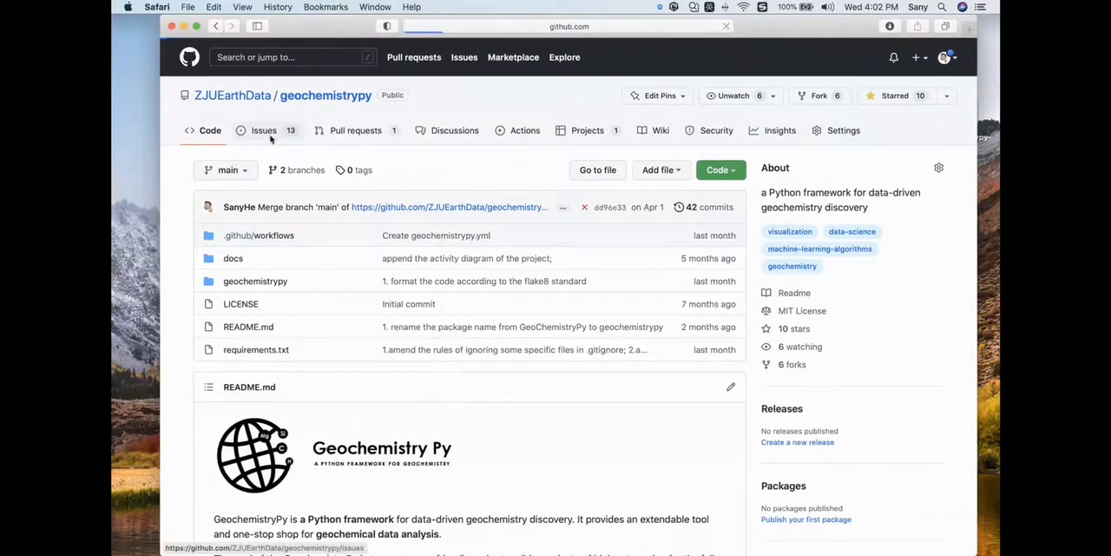
Step: View the Issues list of geochemistrypy and scroll through its open issues
click(264, 131)
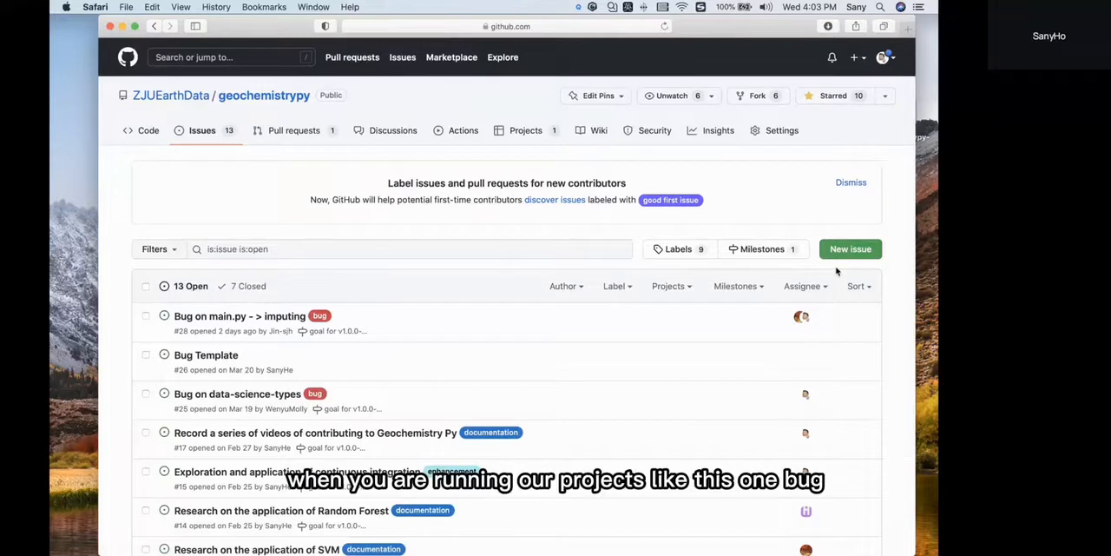
mouse_move(320, 316)
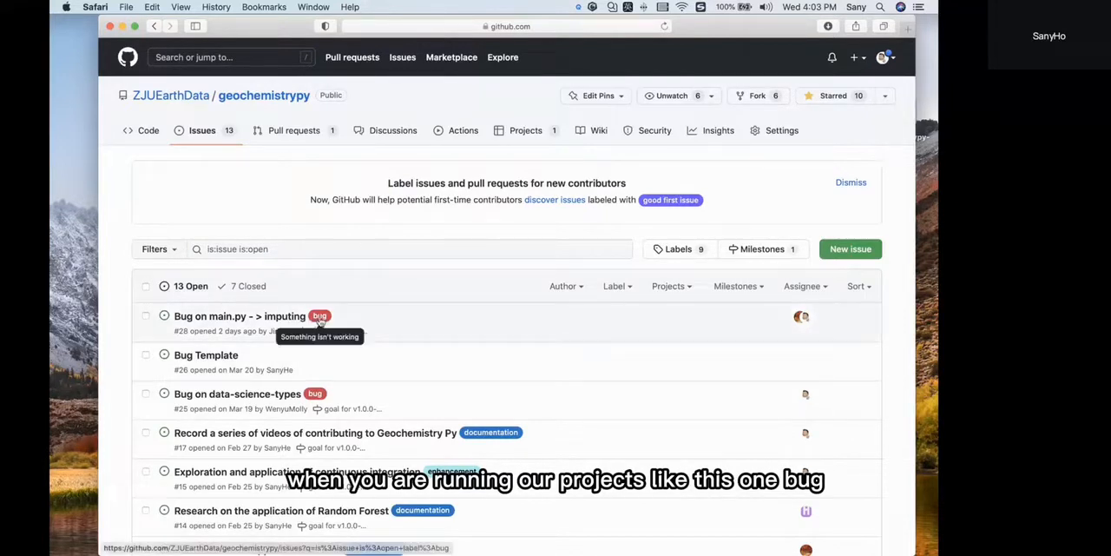
scroll(down, 3)
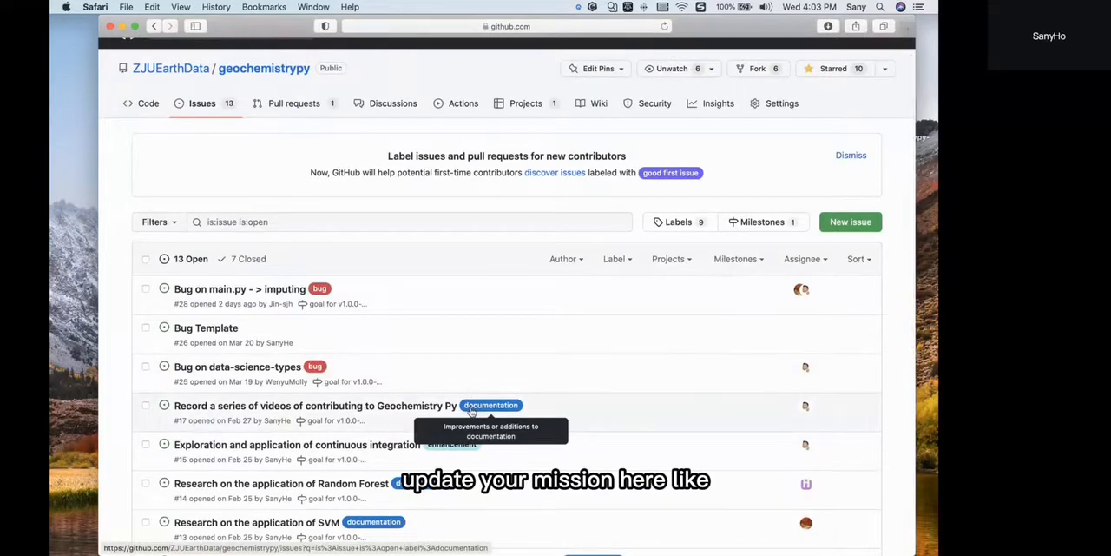
mouse_move(439, 414)
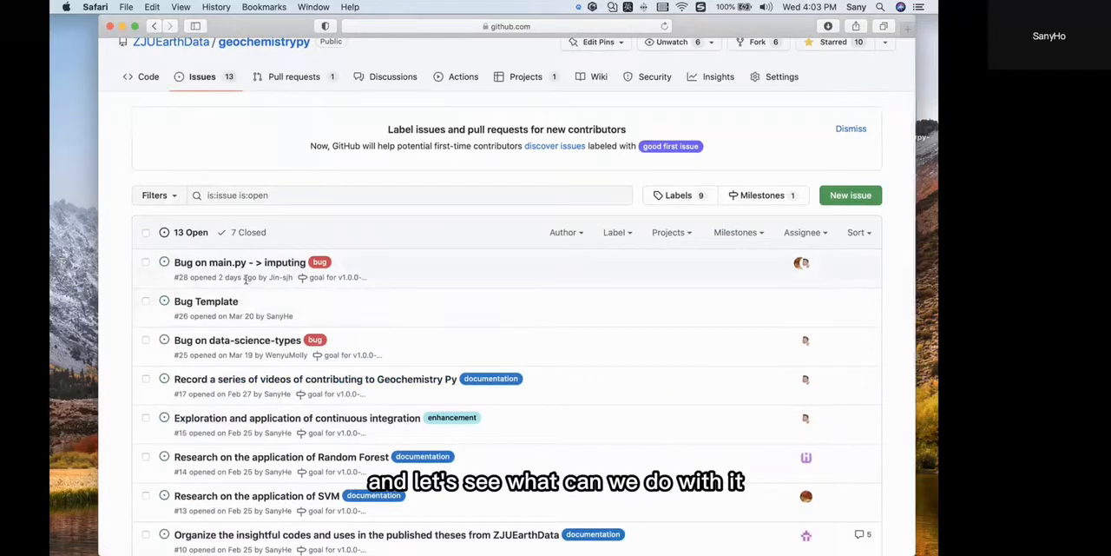
scroll(down, 3)
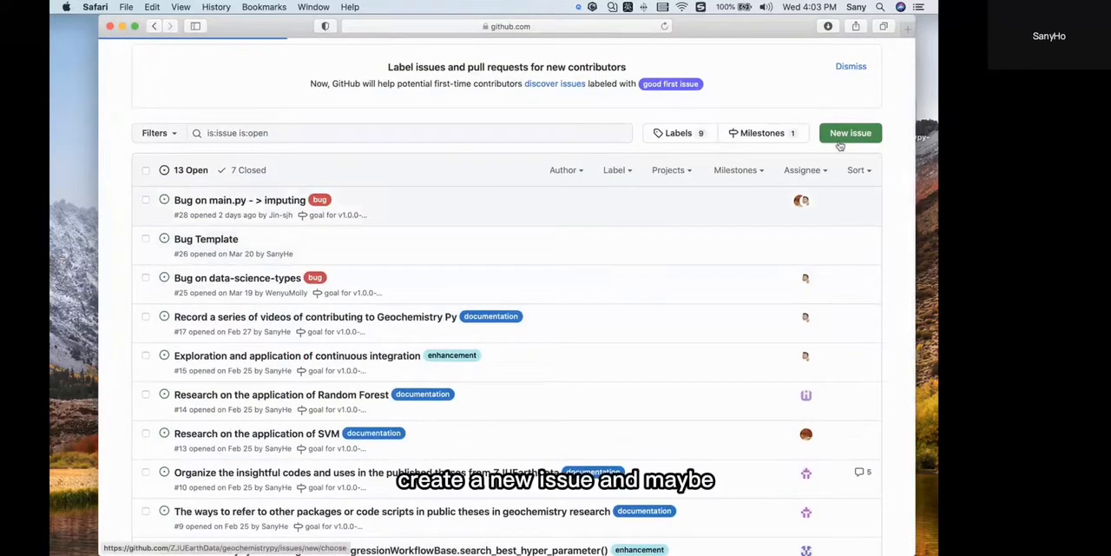
Step: Start a new issue titled 'bug problem' and move into its description box without submitting
click(851, 132)
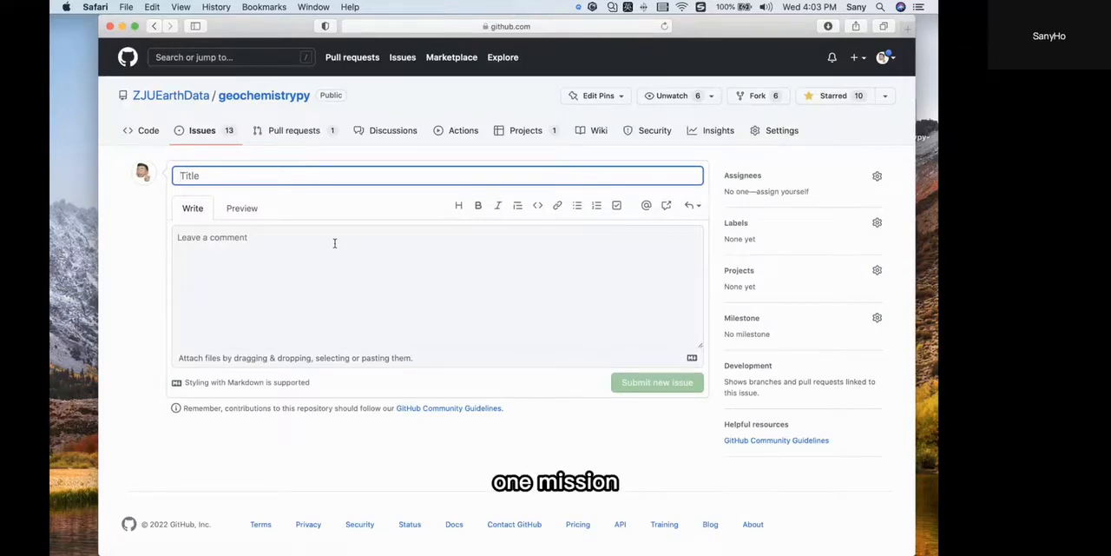
text(bug)
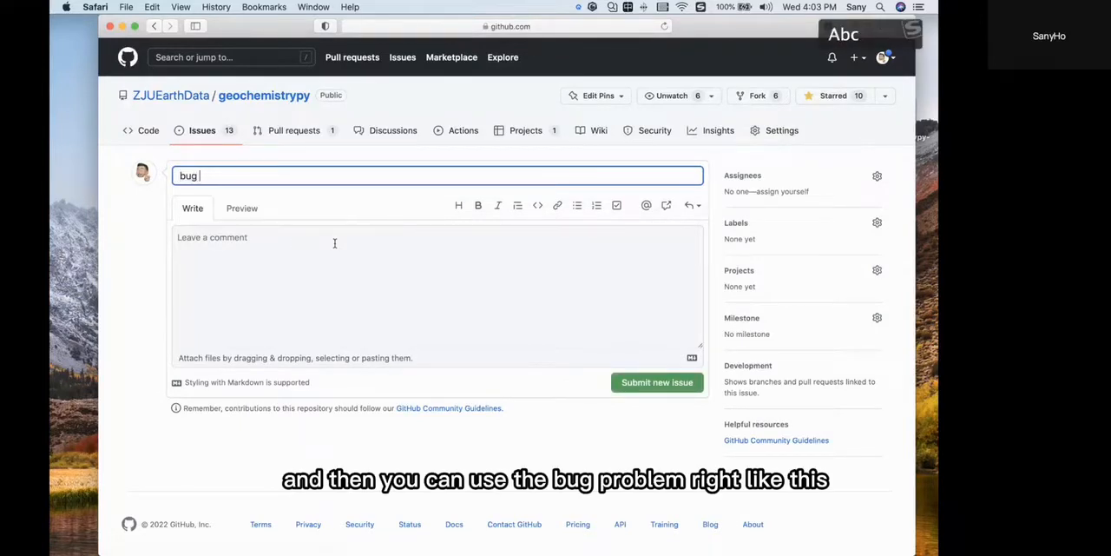
text(problem)
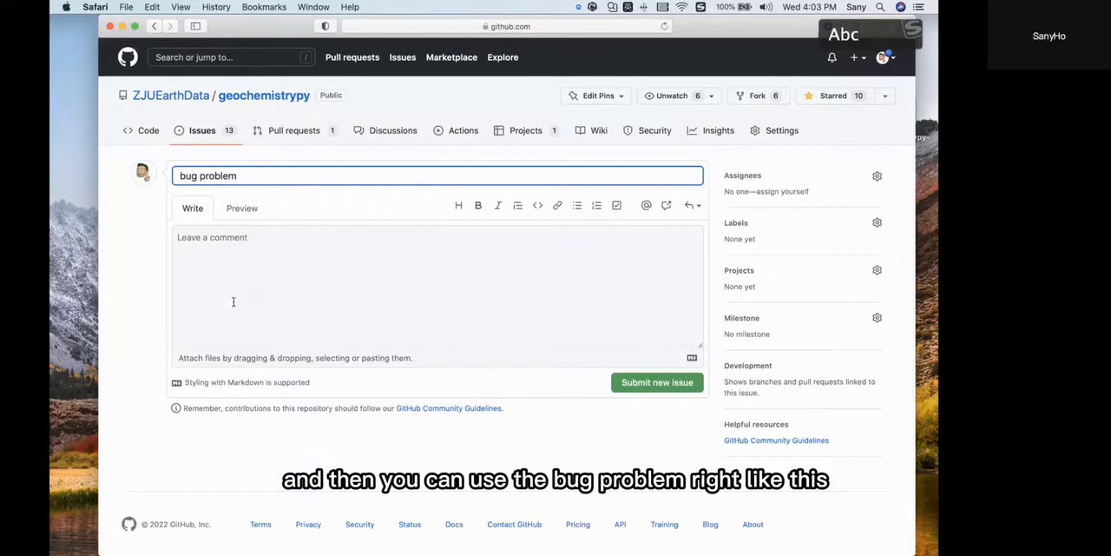
click(434, 292)
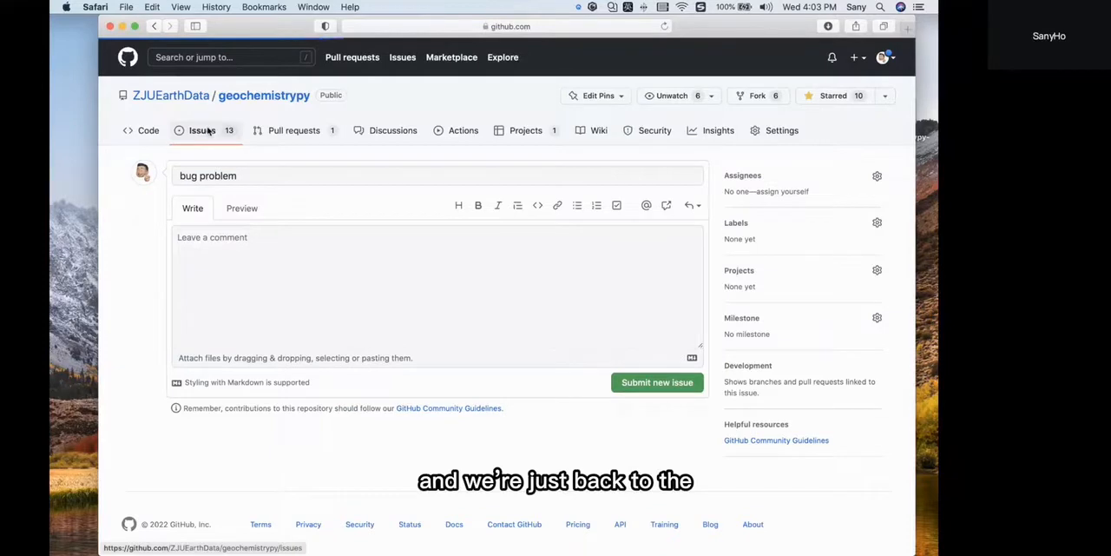
Step: Leave the unsubmitted issue and browse back through the Issues list
click(202, 130)
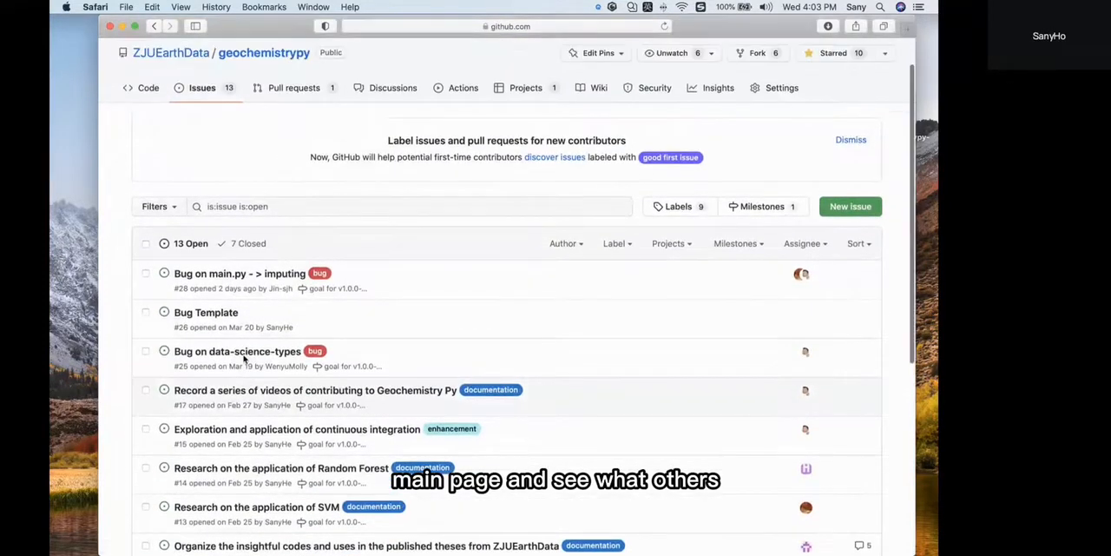
mouse_move(236, 360)
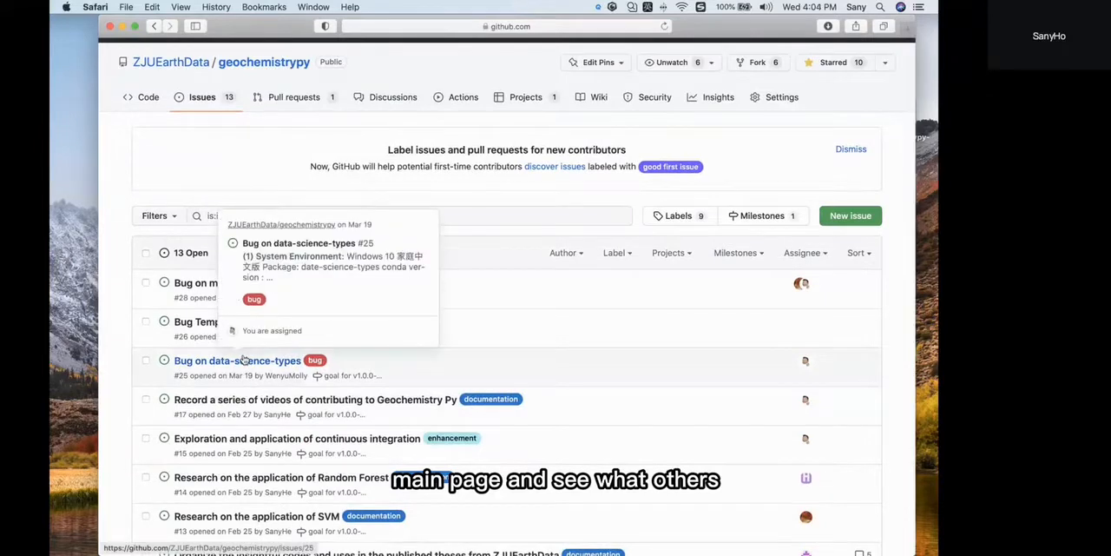
scroll(down, 3)
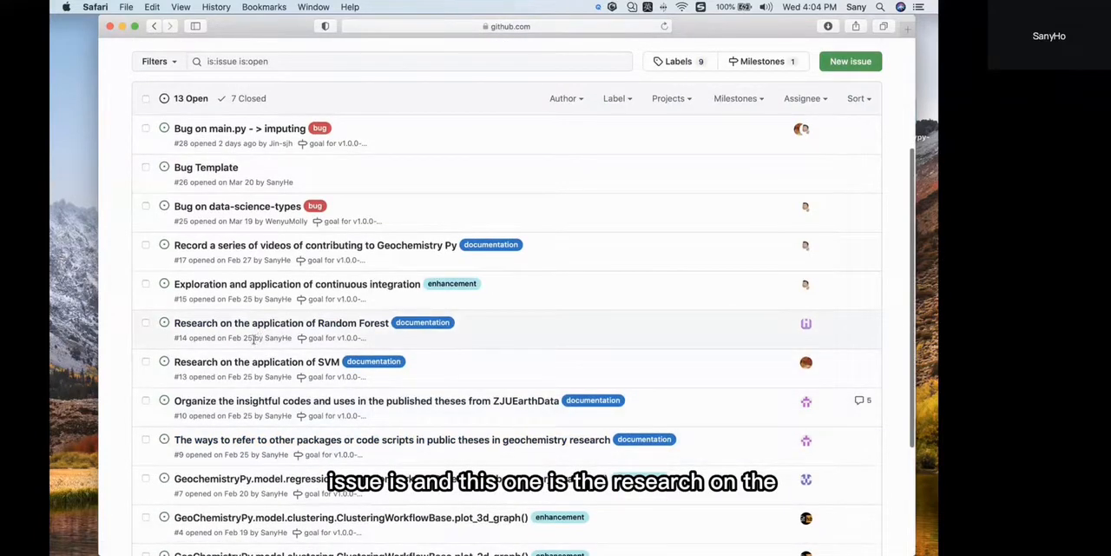
scroll(down, 3)
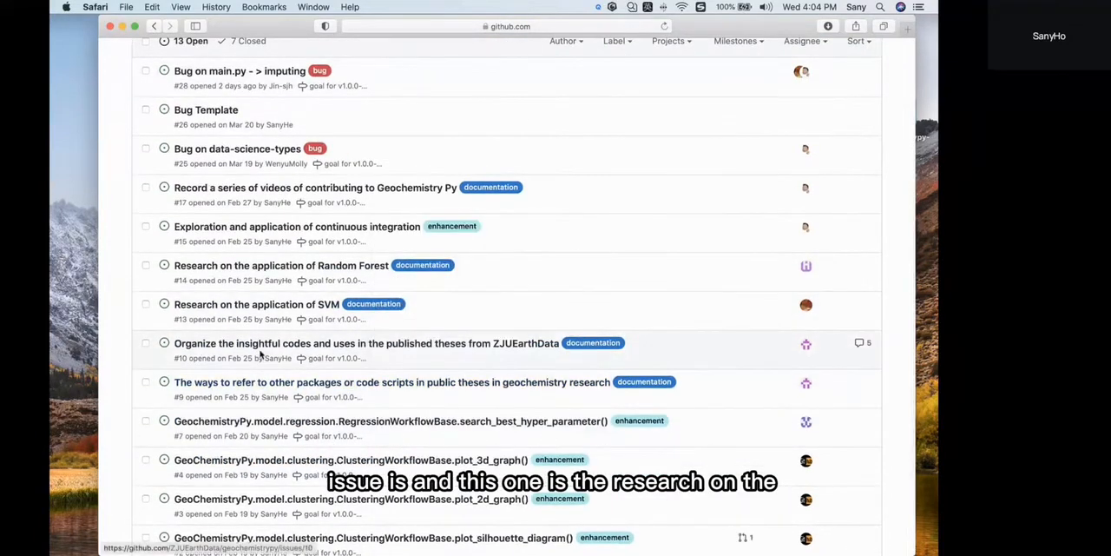
scroll(down, 3)
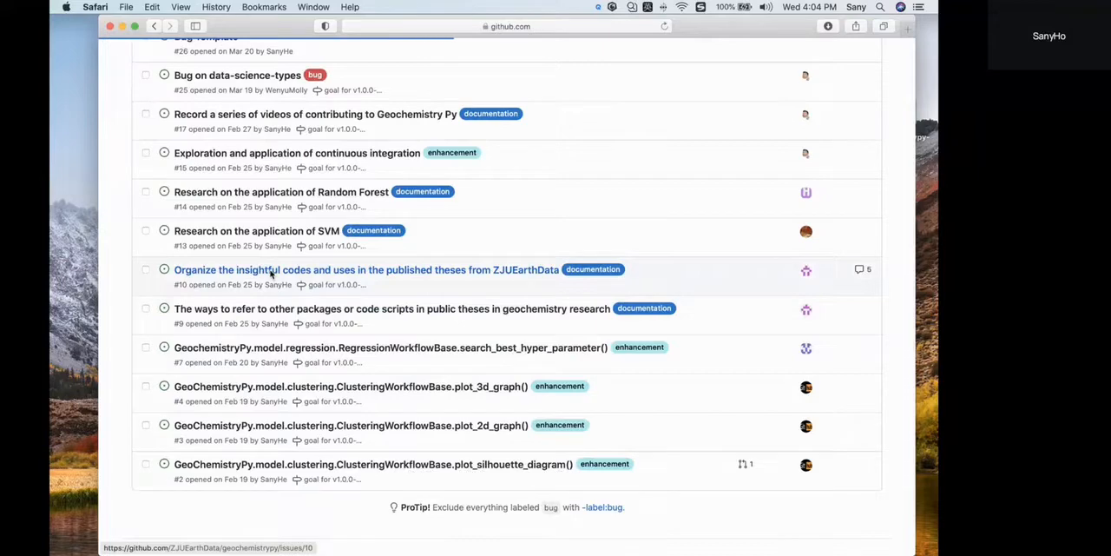
Step: Read issue #10 on organizing codes from published theses, scrolling through its comments
click(366, 269)
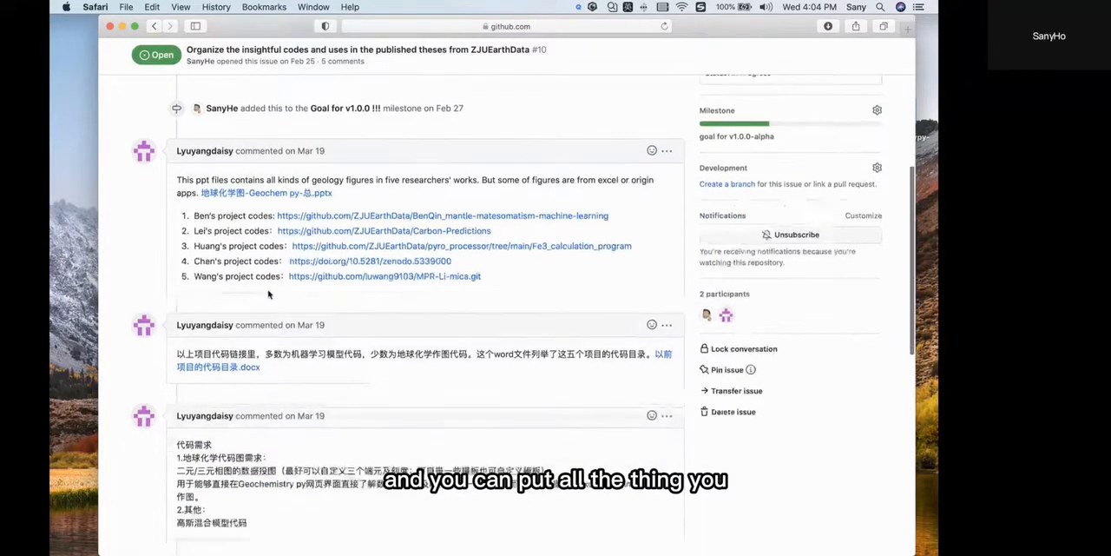
scroll(down, 3)
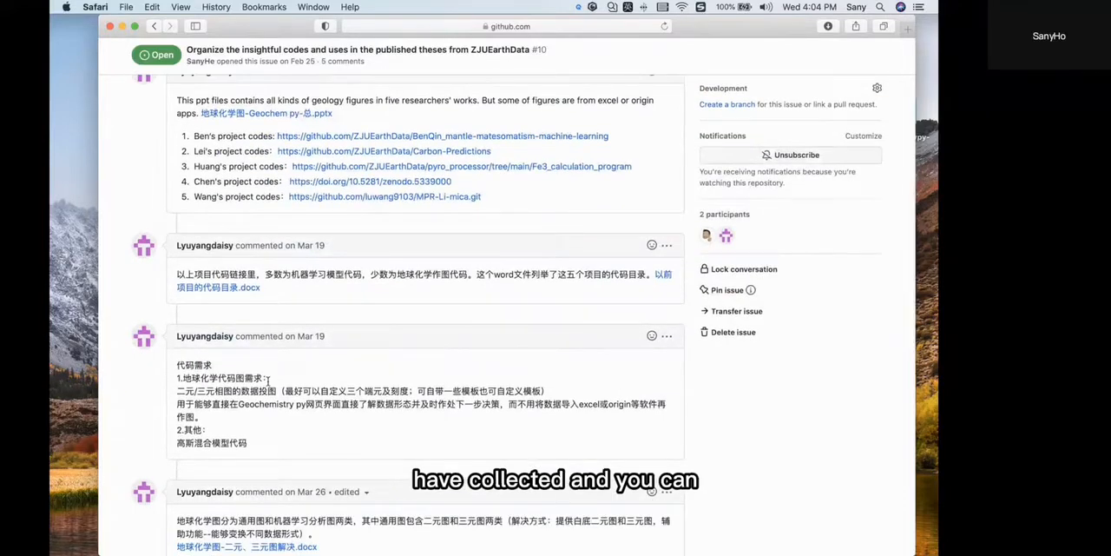
scroll(down, 3)
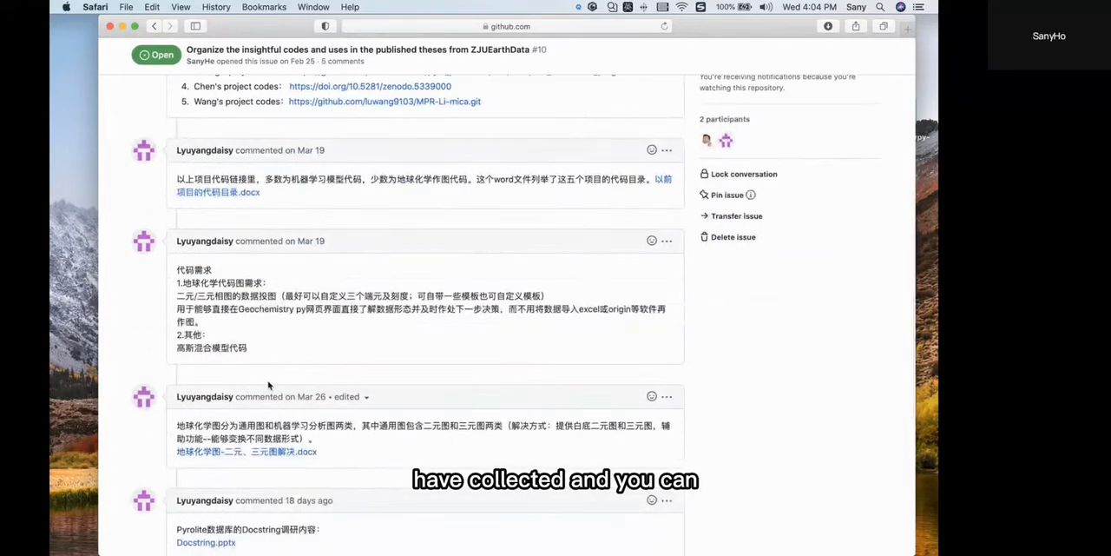
scroll(down, 3)
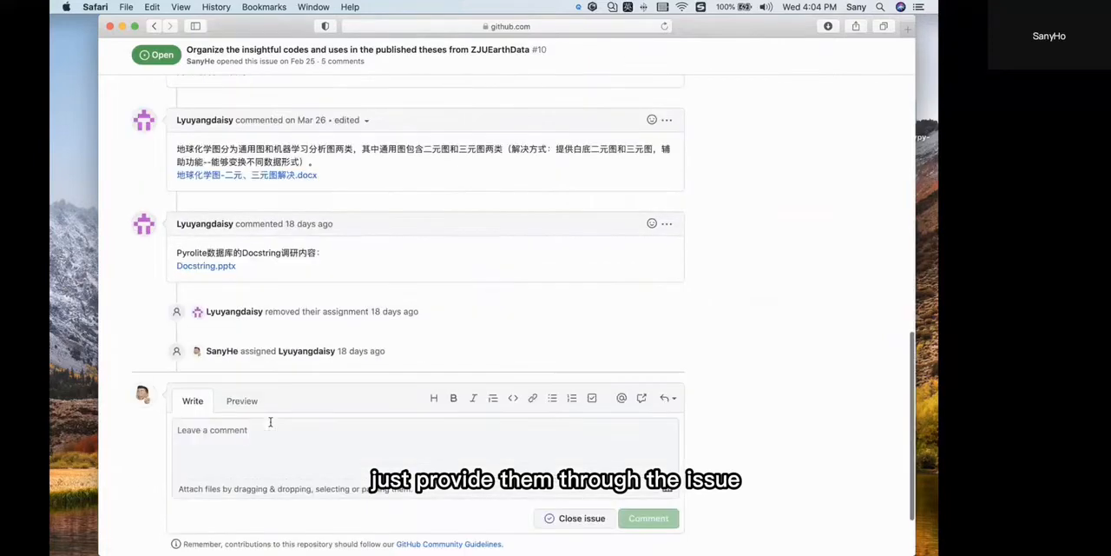
scroll(up, 3)
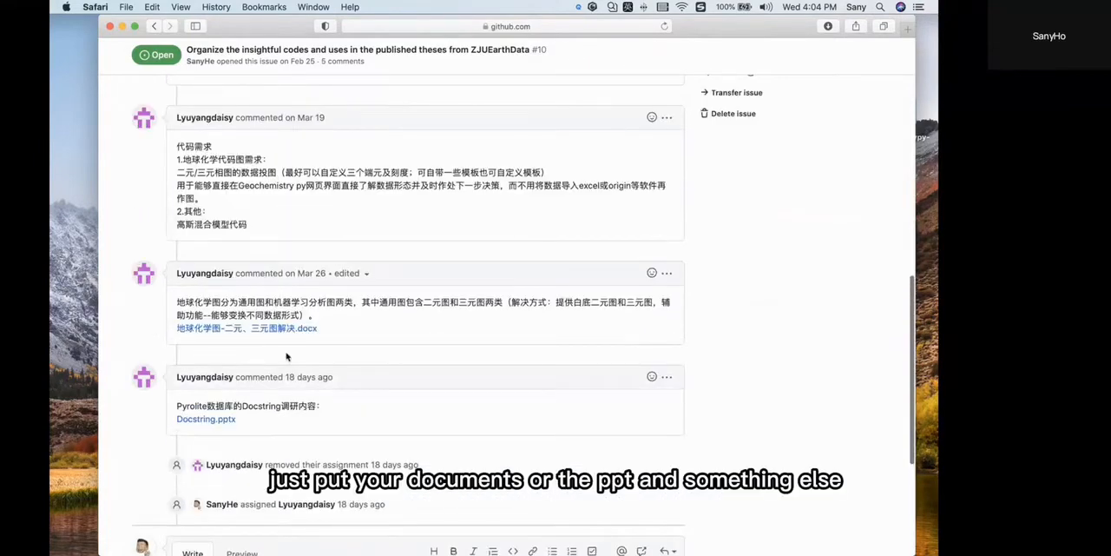
scroll(up, 3)
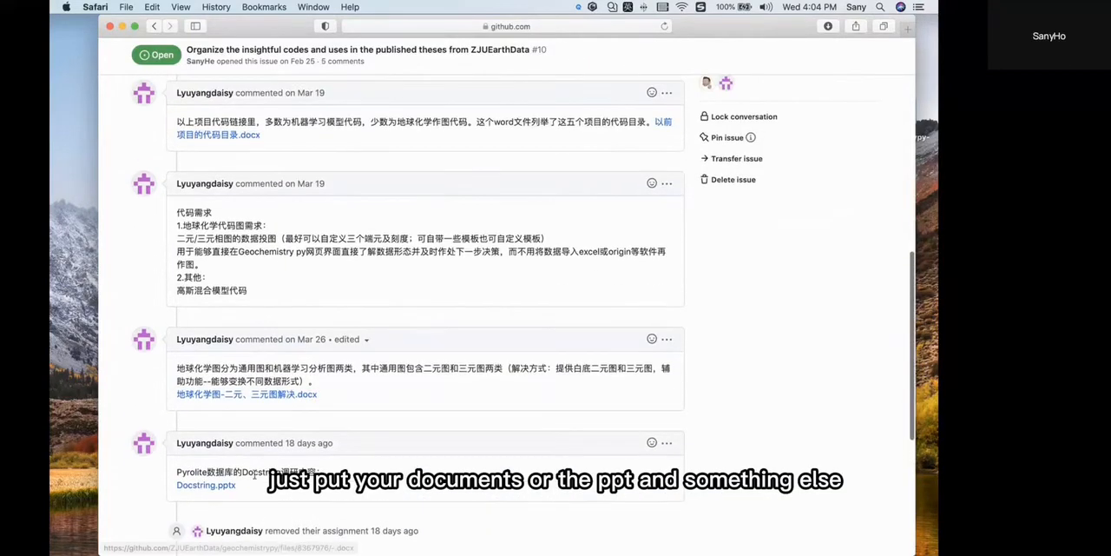
scroll(up, 3)
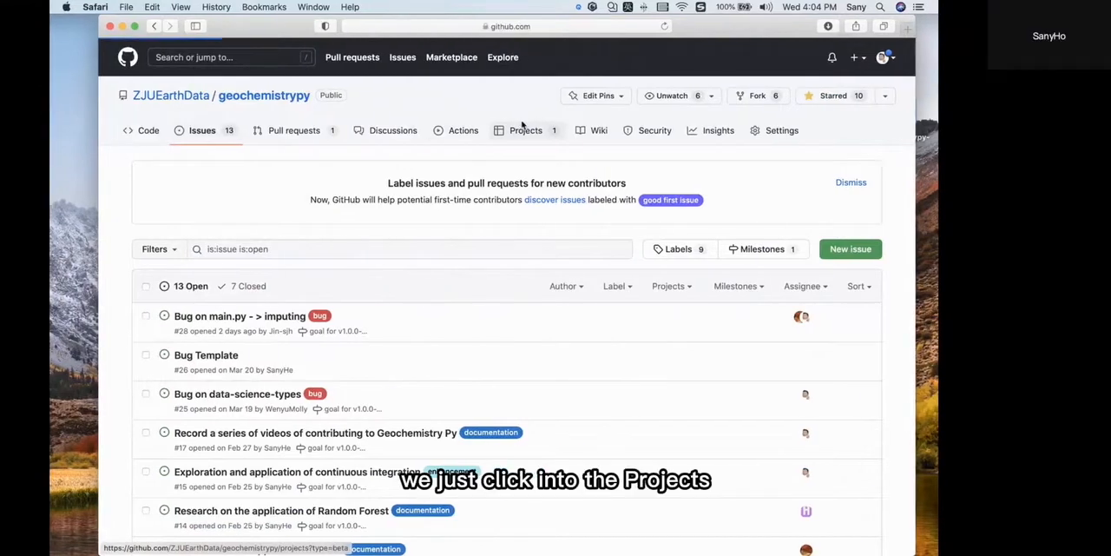
Step: From the Projects tab, open the GeoChemistry Py Kanban board with Todo, In Progress and Done columns
click(524, 130)
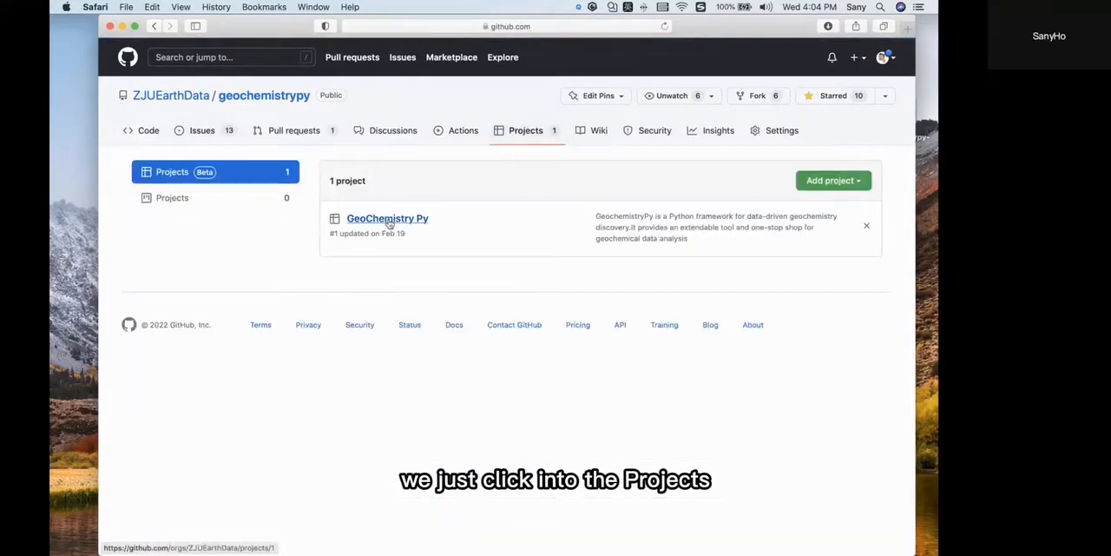
click(387, 219)
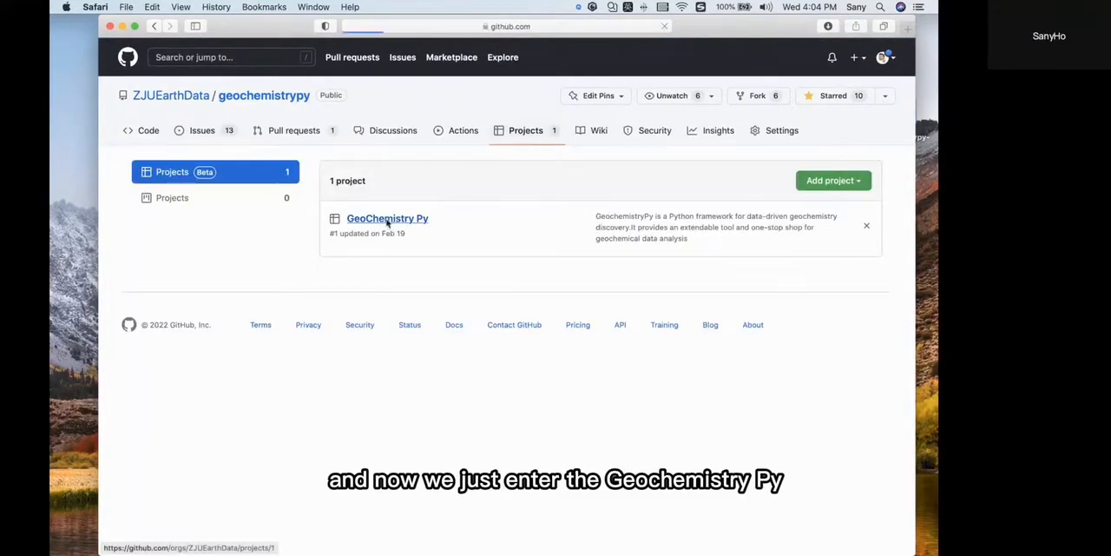
click(388, 219)
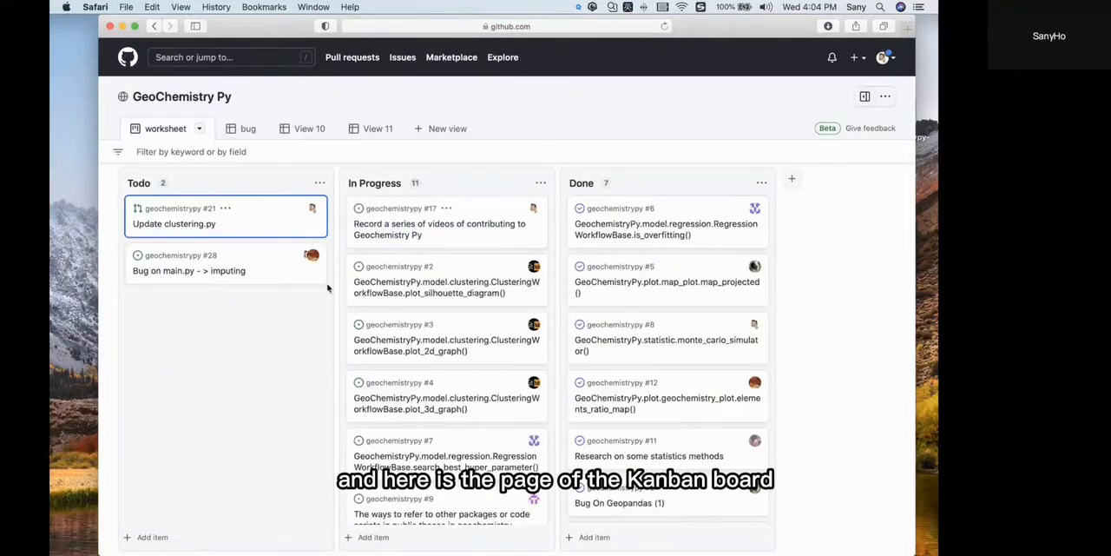
mouse_move(446, 344)
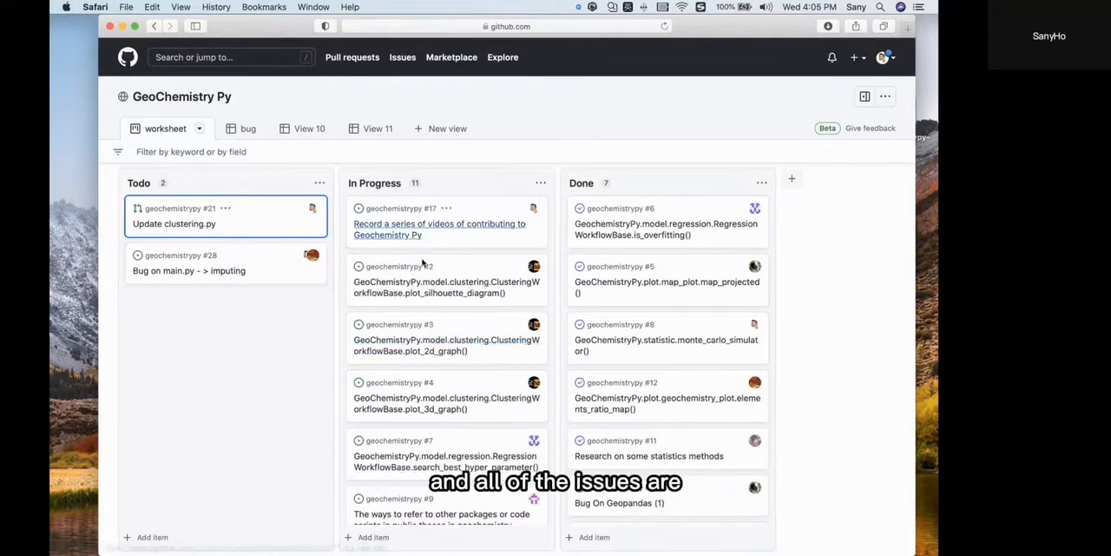
mouse_move(439, 229)
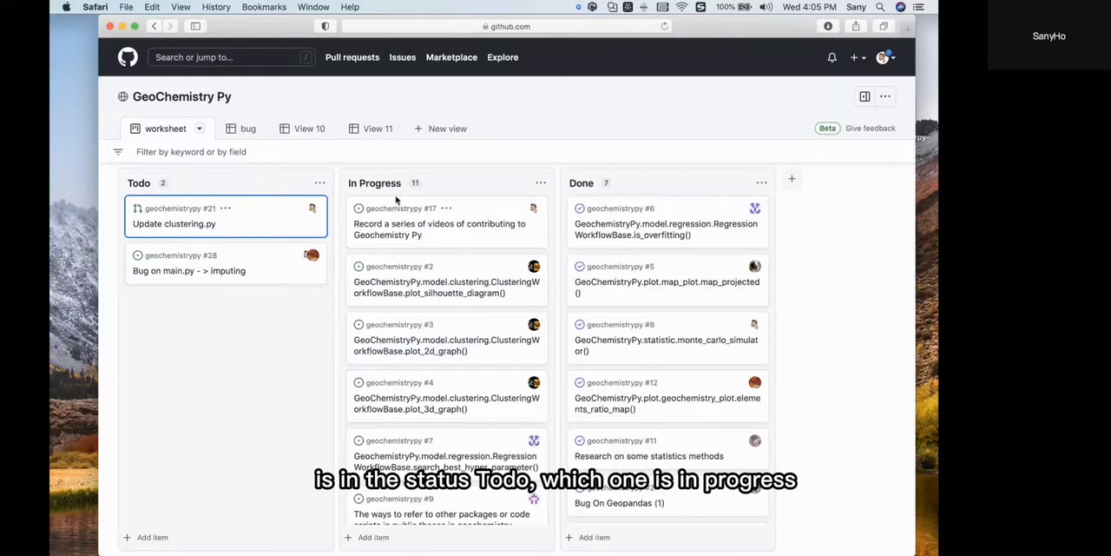
mouse_move(594, 194)
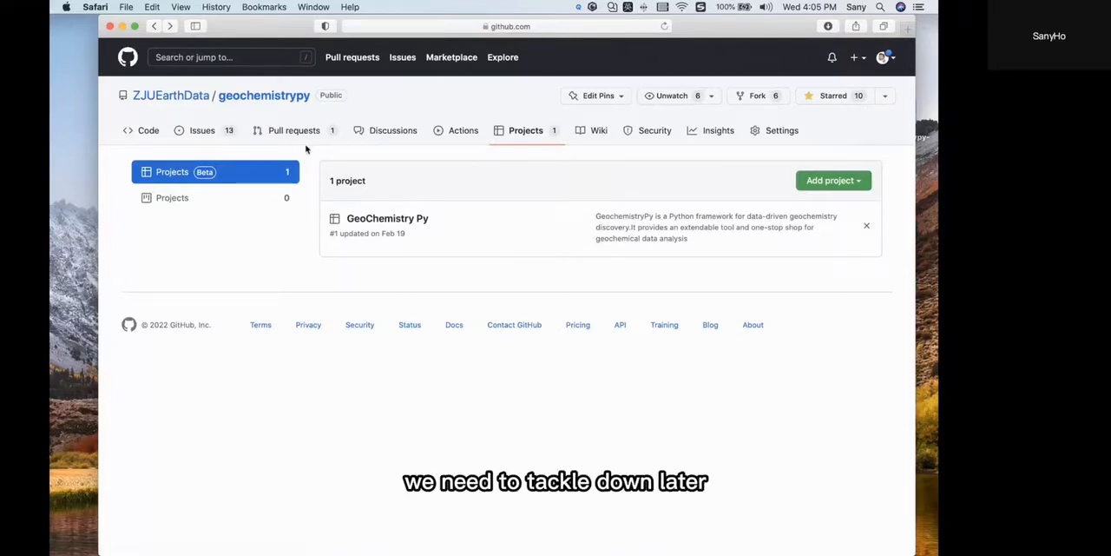
mouse_move(201, 130)
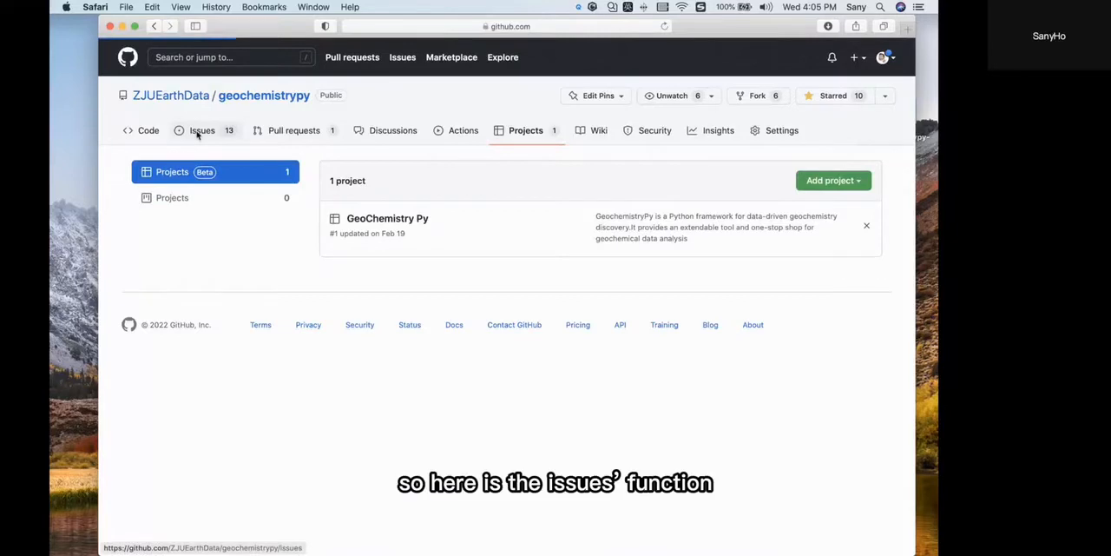
Step: Return to the geochemistrypy Issues list showing 13 open and 7 closed issues
click(201, 130)
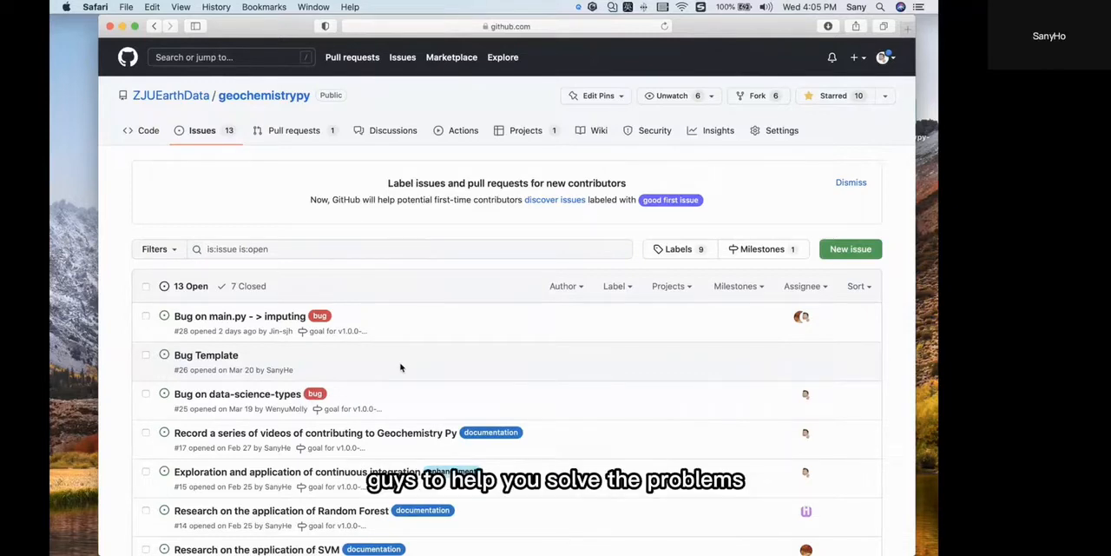
scroll(down, 3)
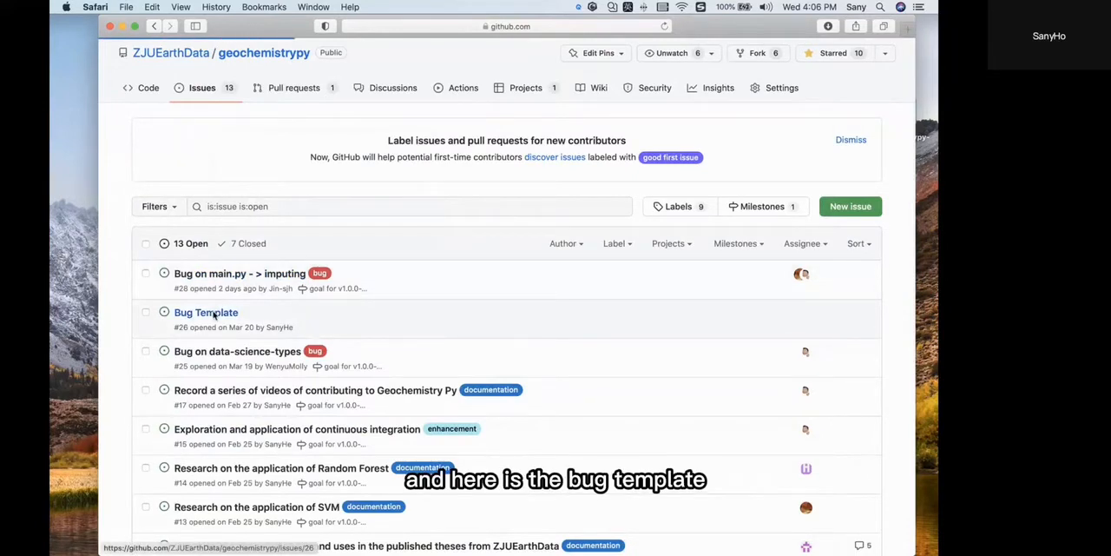
Step: View Bug Template issue #26 and look over its system environment, problem and log sections
click(205, 313)
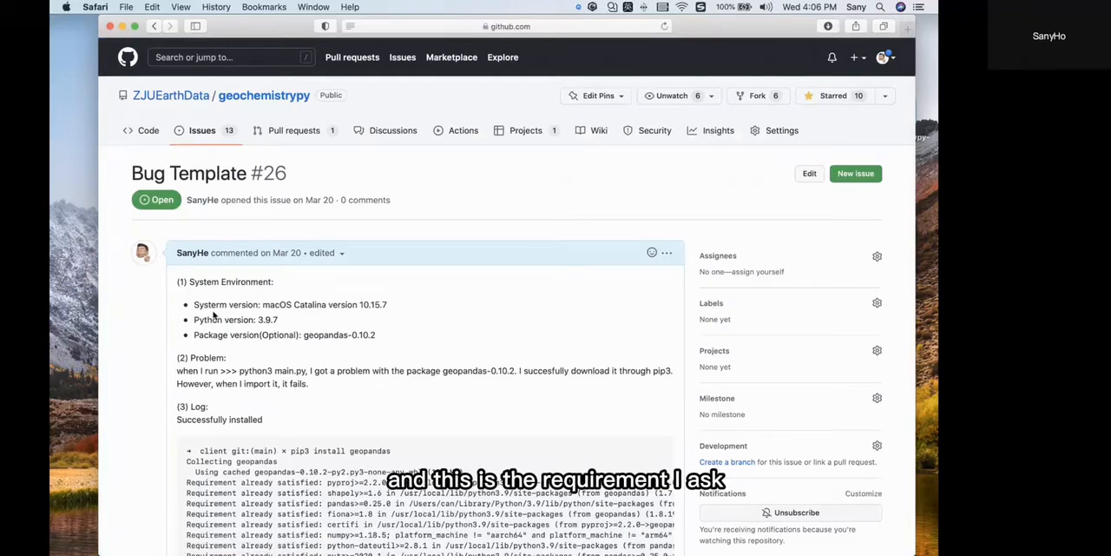
scroll(down, 3)
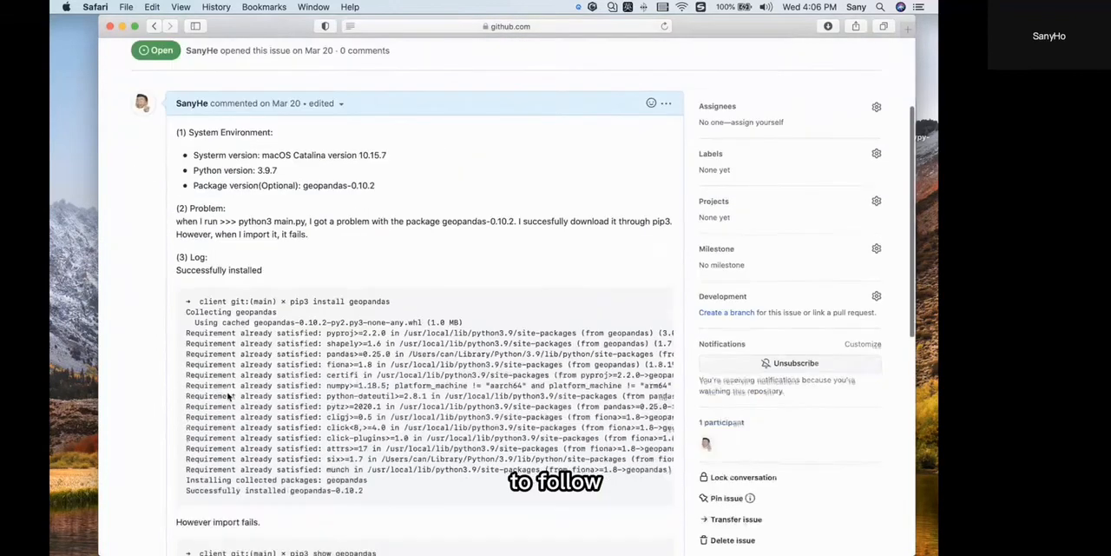
scroll(up, 3)
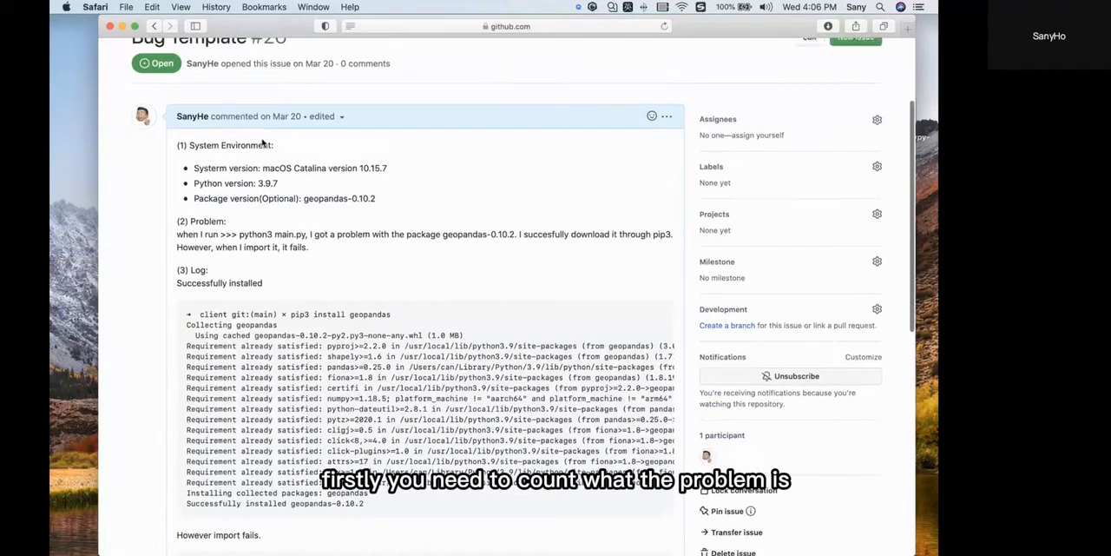
scroll(up, 3)
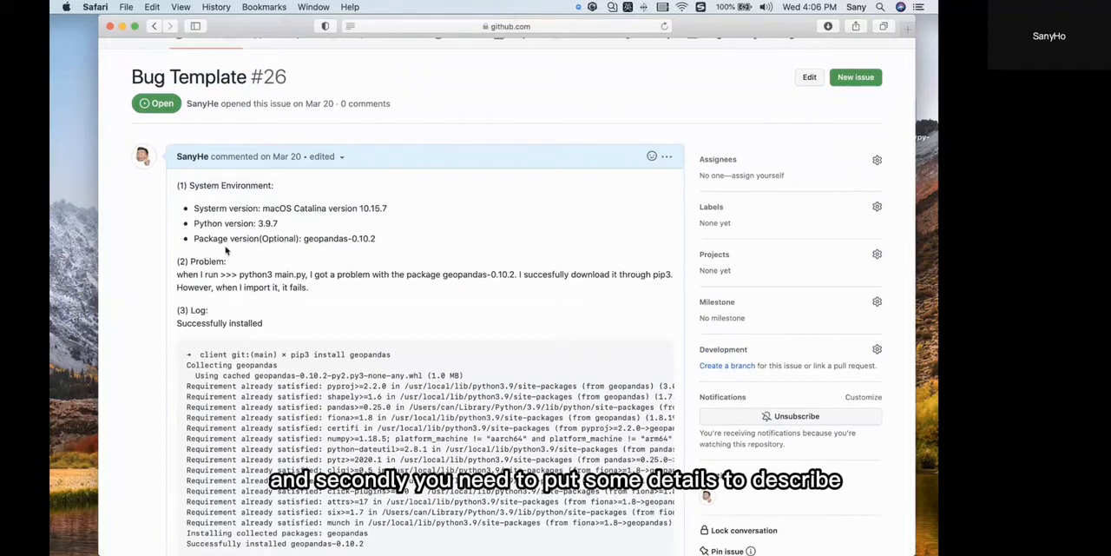
scroll(up, 3)
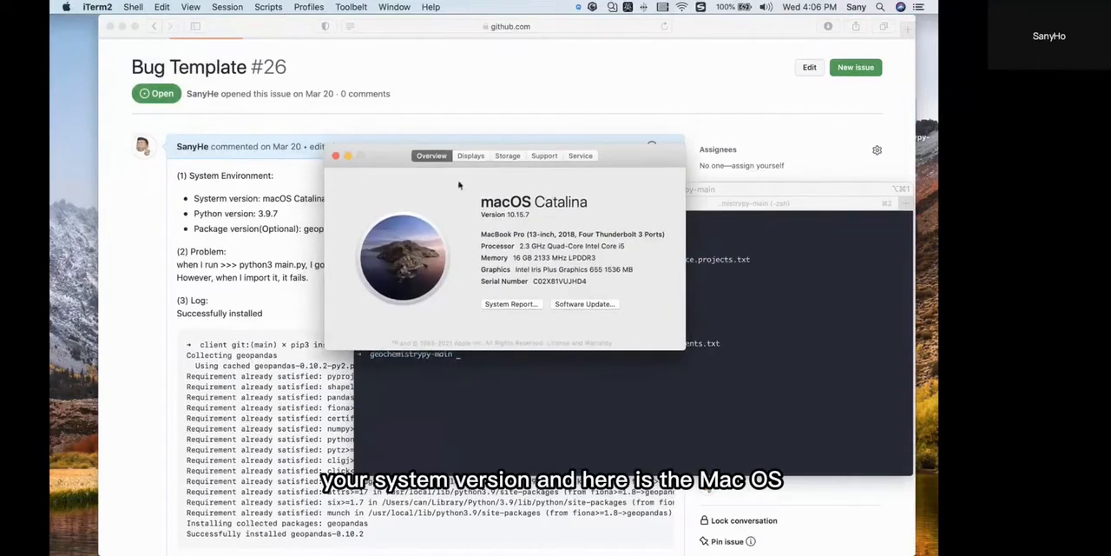
mouse_move(555, 212)
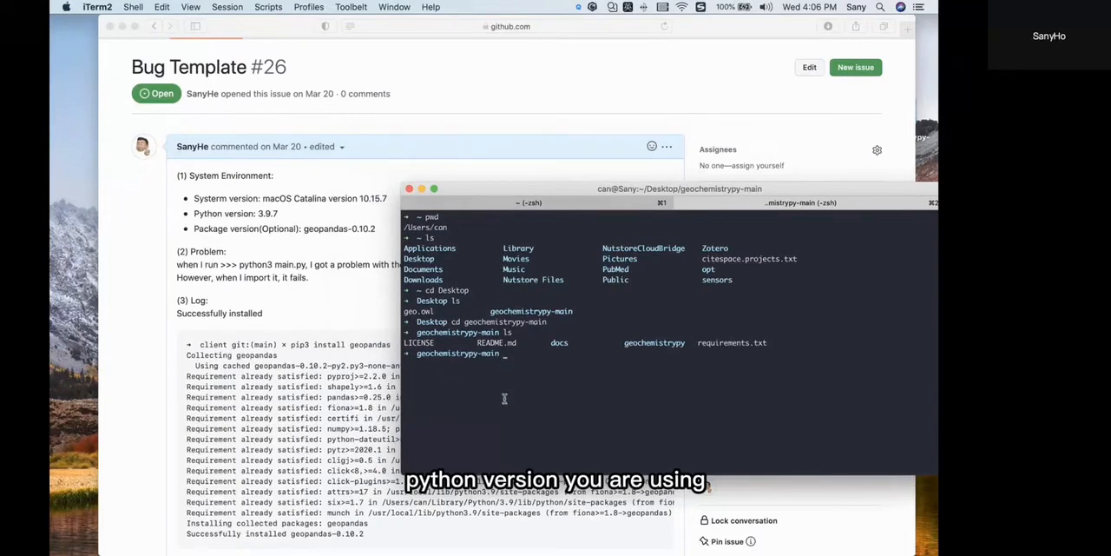
text(python)
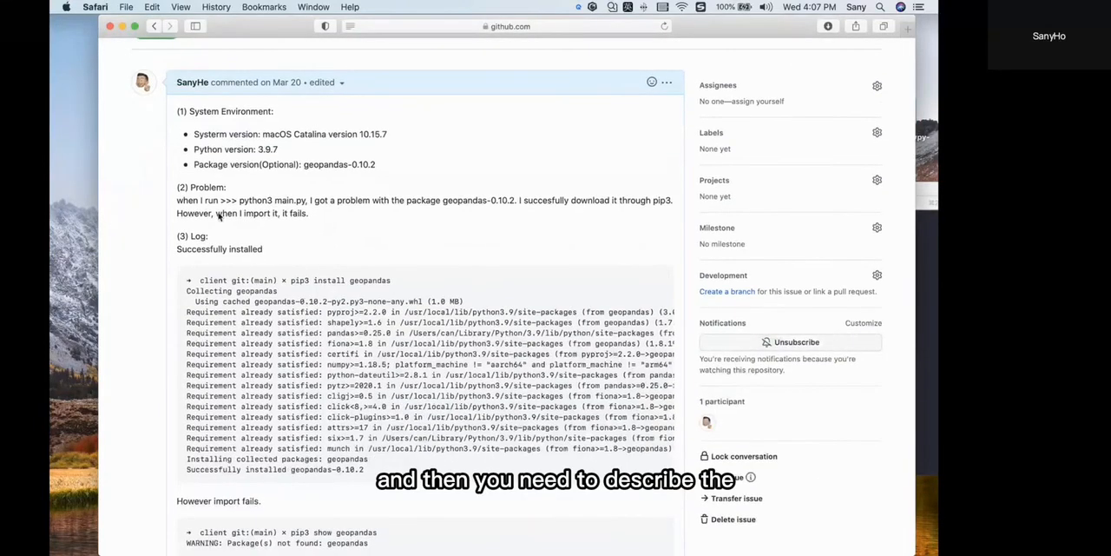
mouse_move(200, 228)
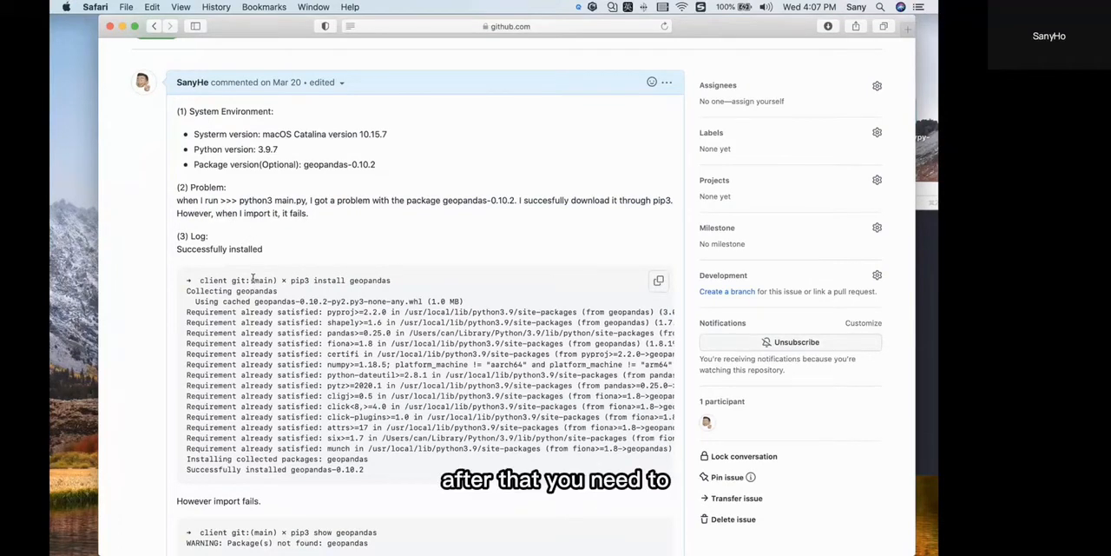
scroll(up, 3)
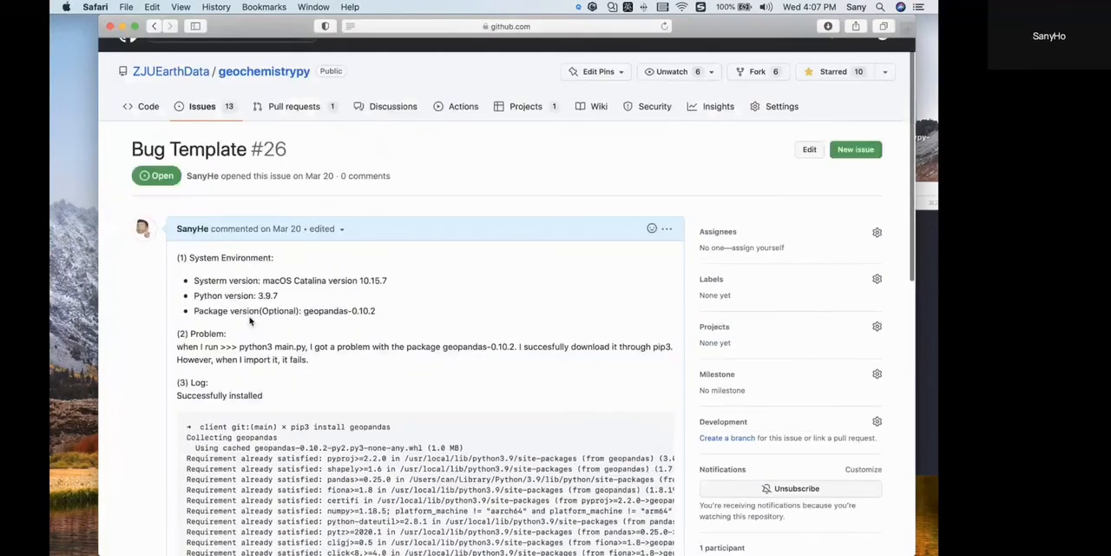
scroll(down, 3)
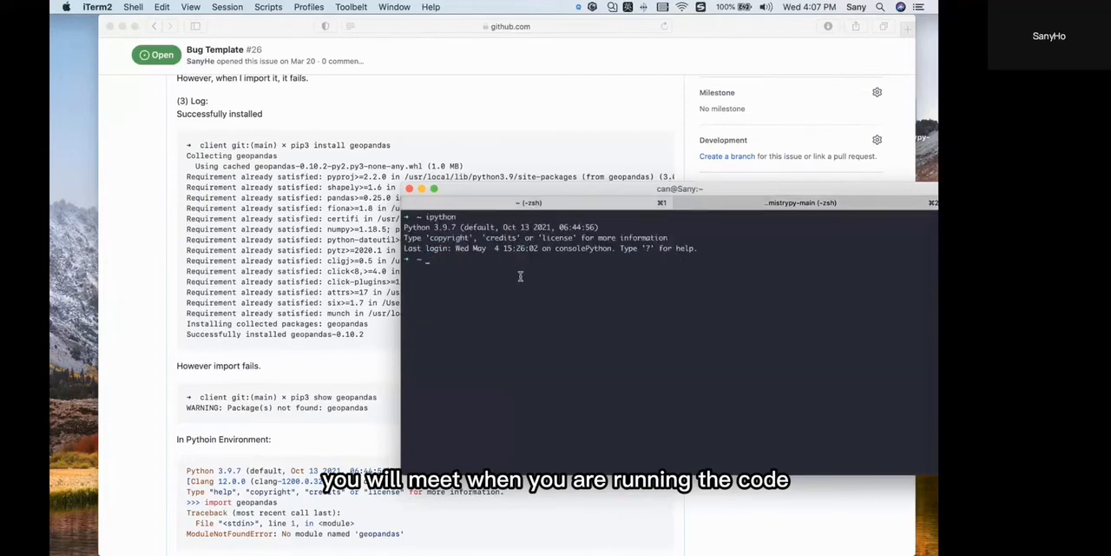
Step: Try 'import np' at the shell, then launch ipython and begin an import statement
text(import)
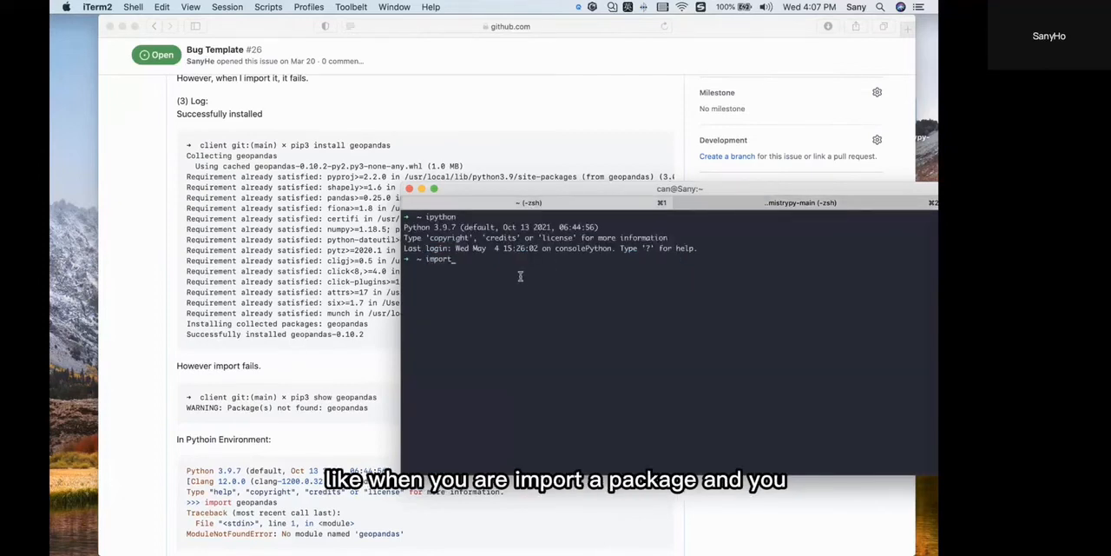
text(np)
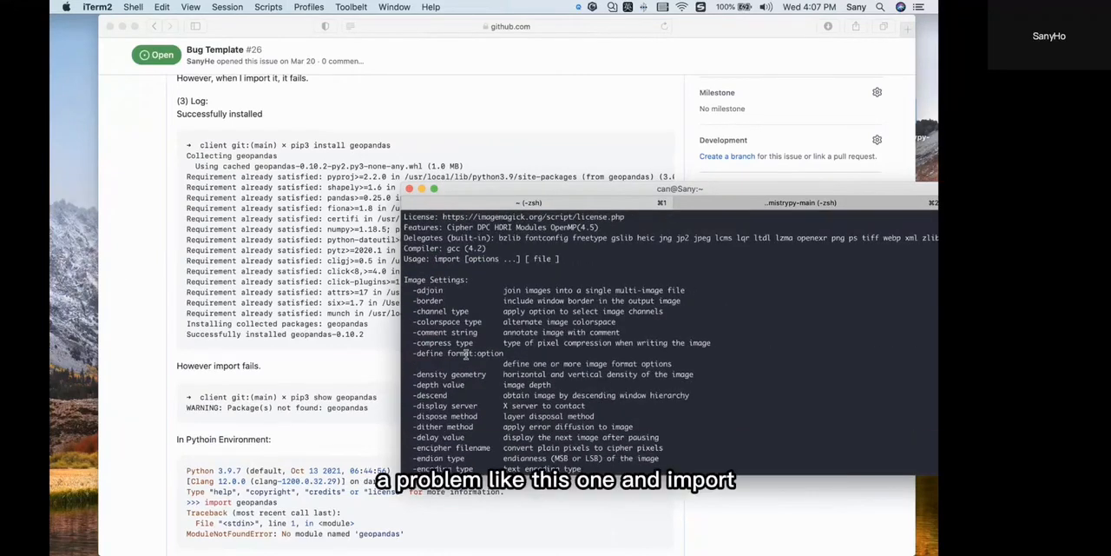
scroll(down, 3)
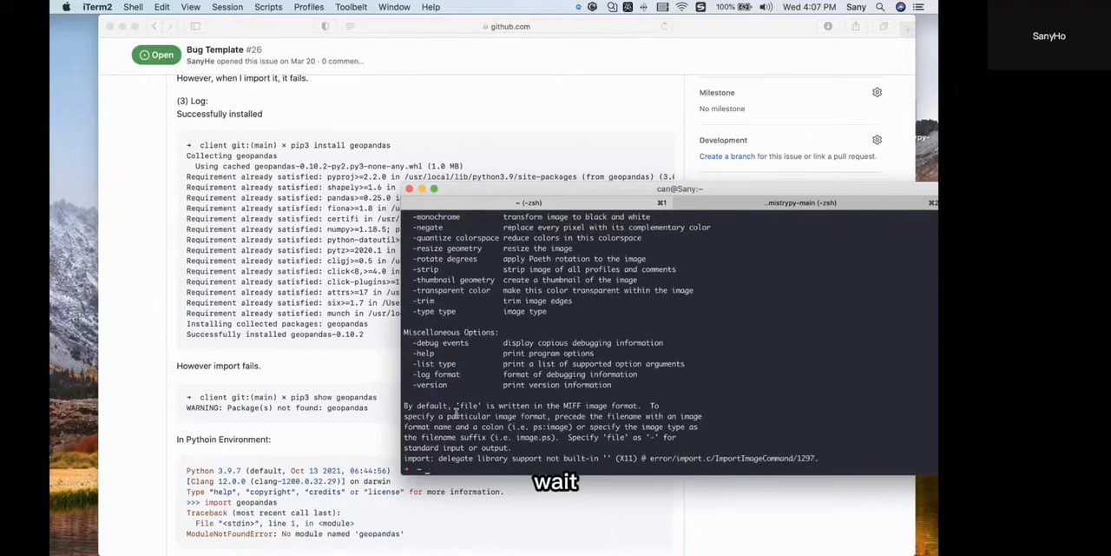
text(ipyt)
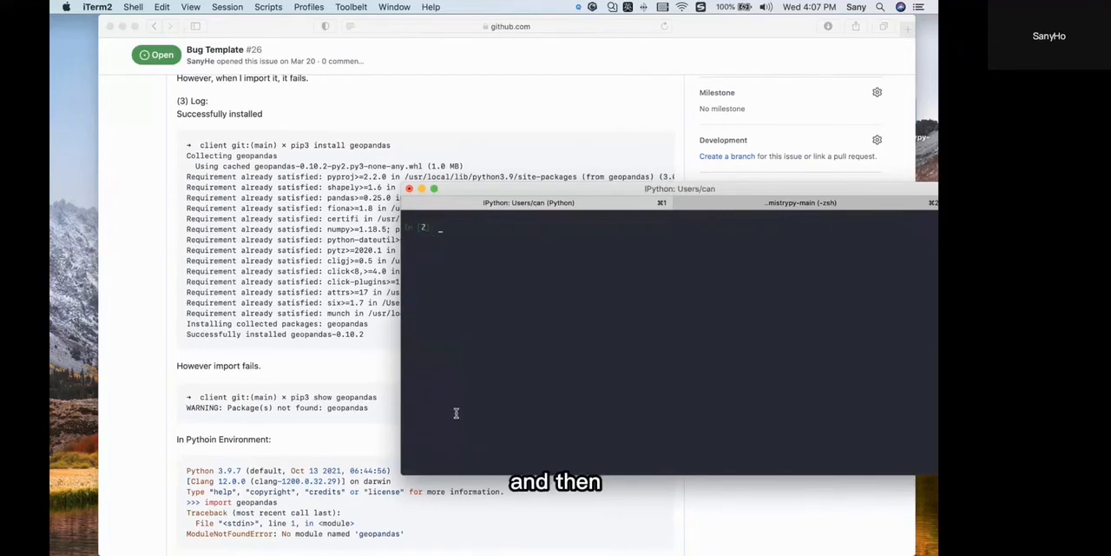
text(import)
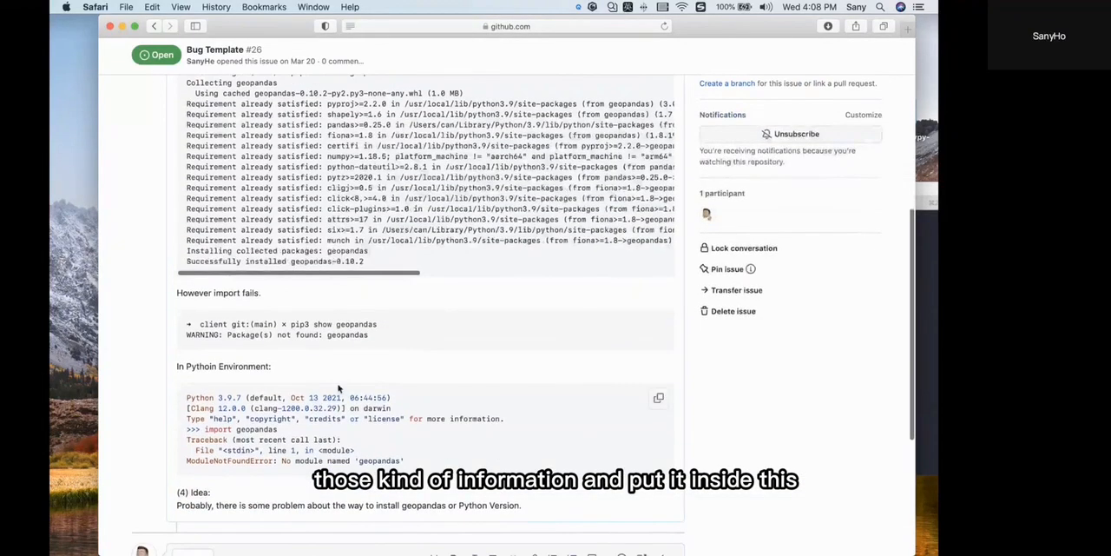
scroll(down, 3)
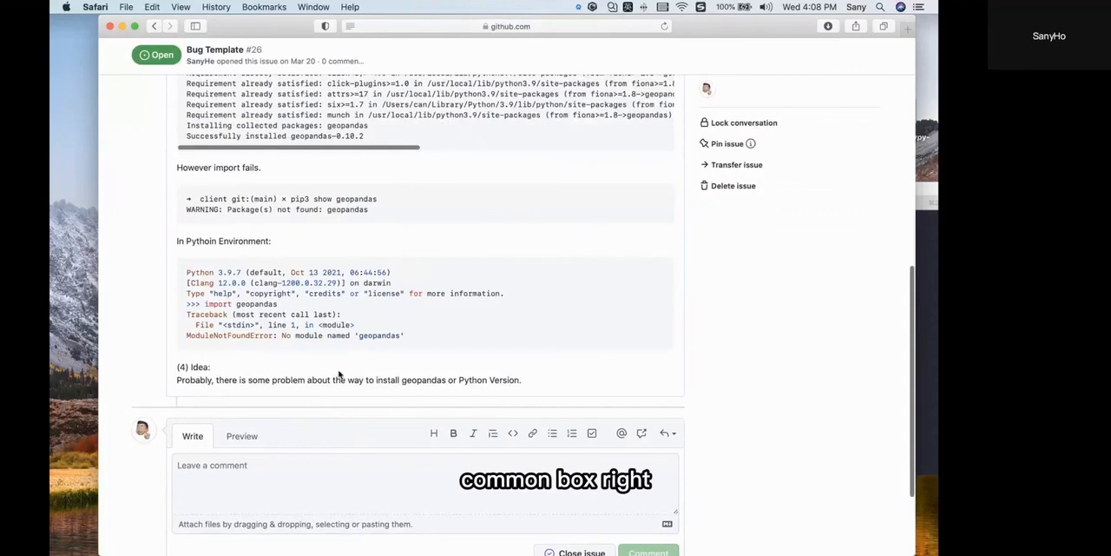
scroll(down, 3)
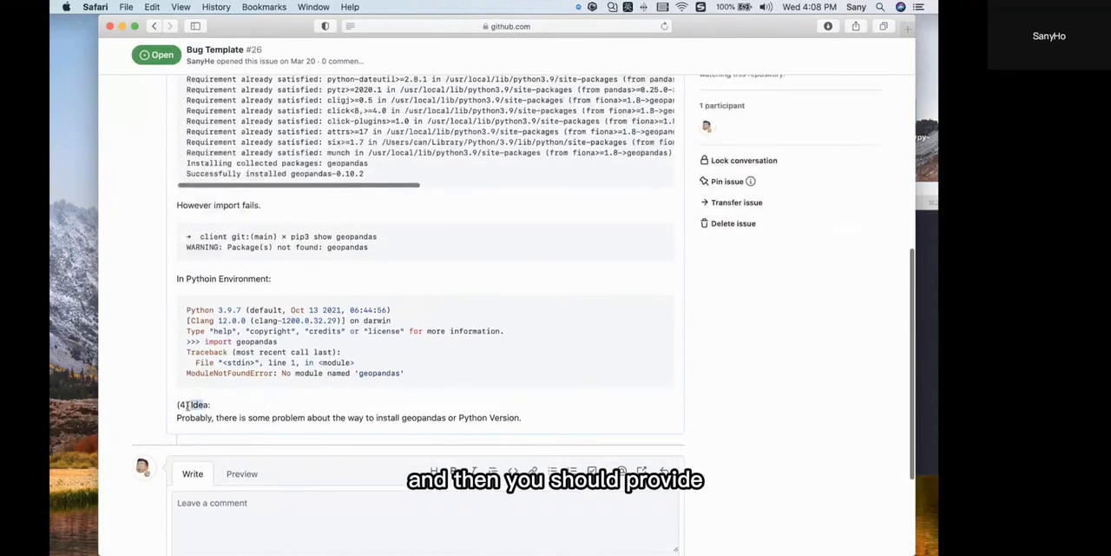